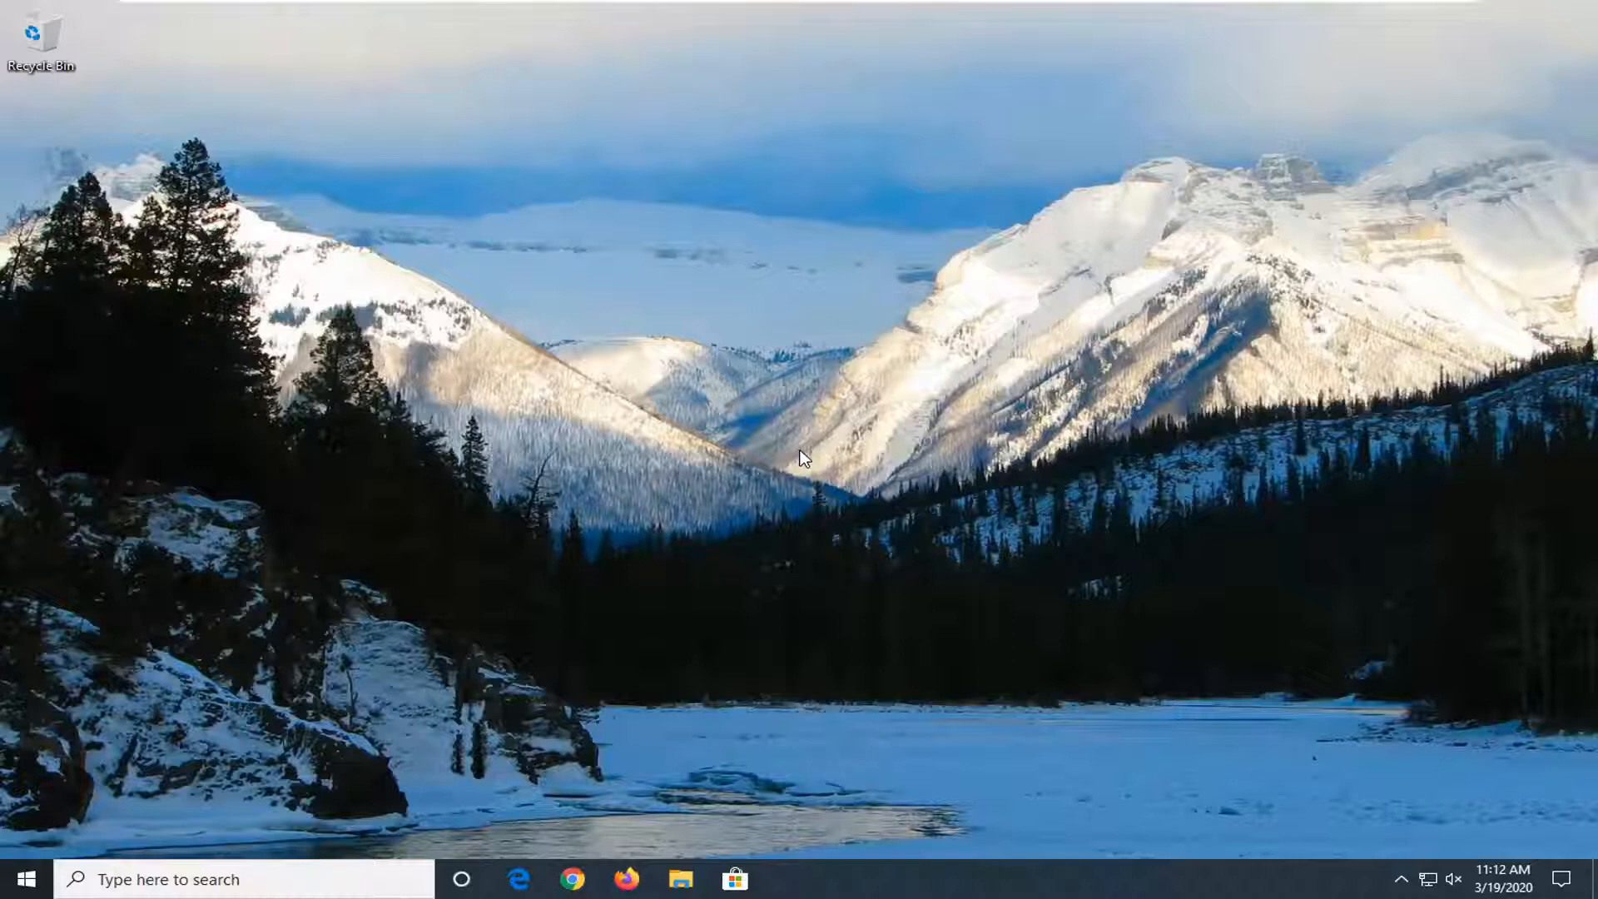
- Search the Start menu for 'services' so the Services app shows as best match
{"action": "left_click", "coordinate": [20, 879]}
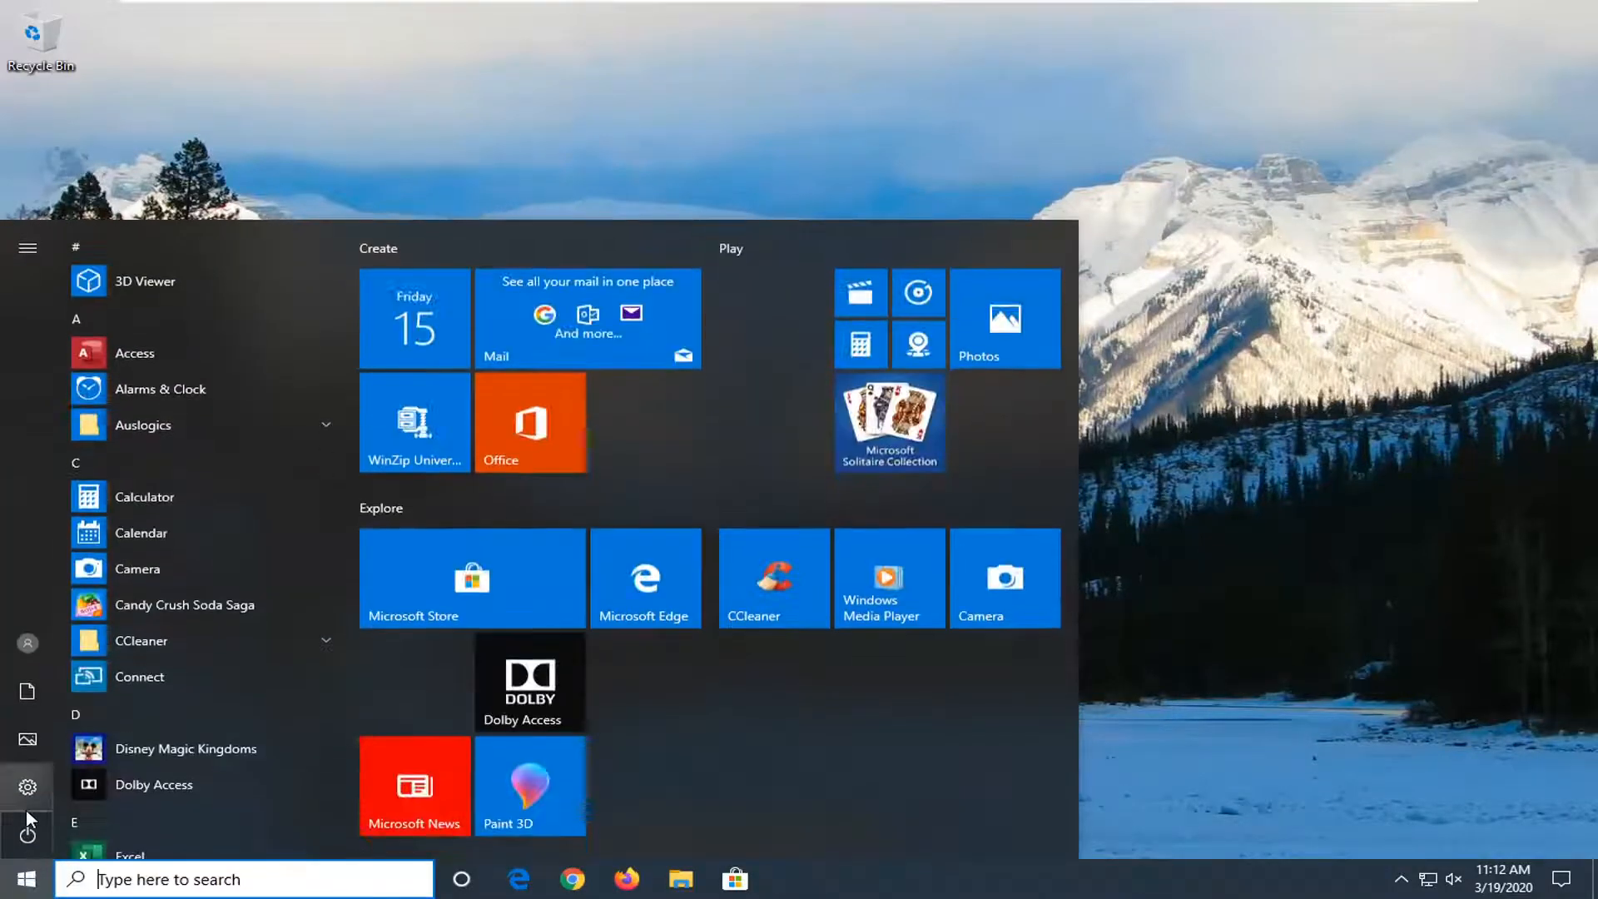
{"action": "type", "text": "services"}
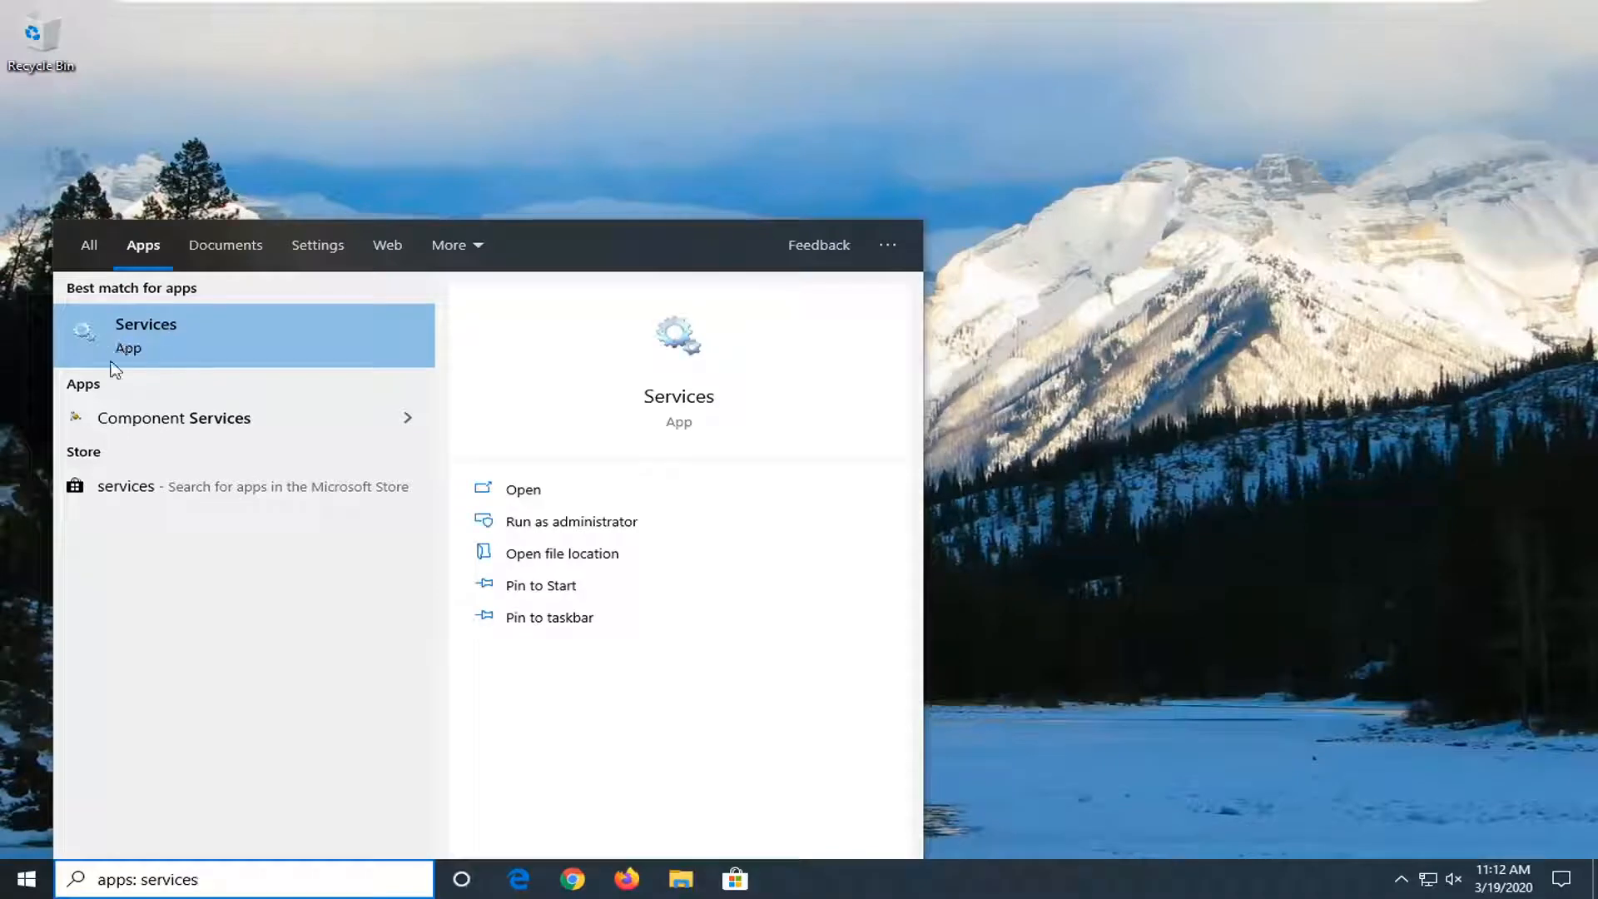
{"action": "mouse_move", "coordinate": [133, 336]}
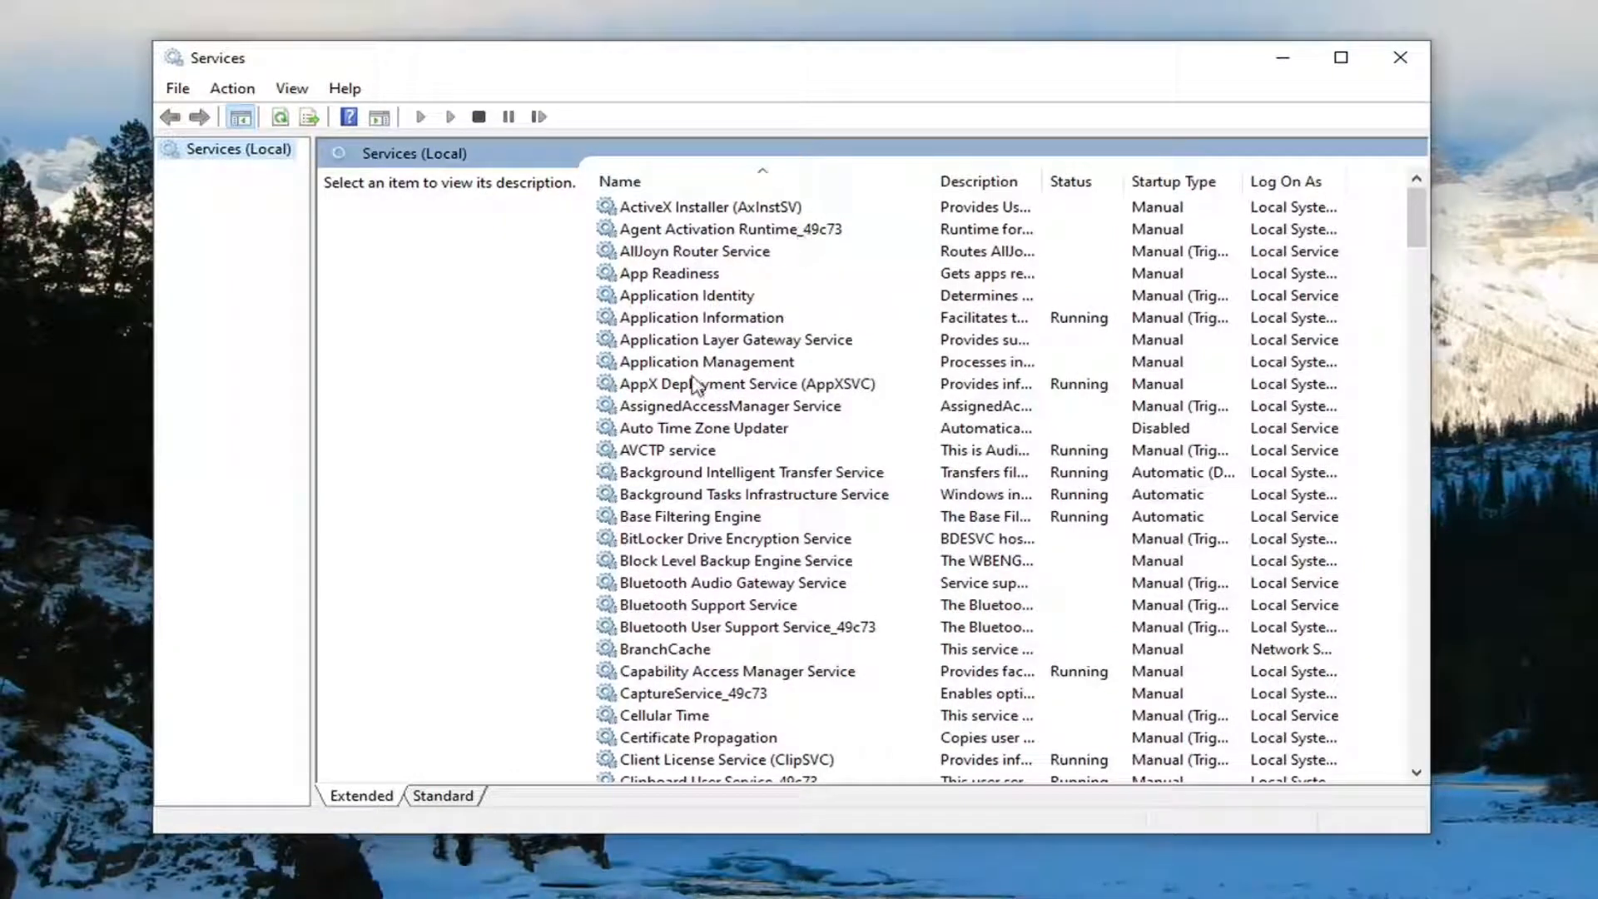
- Start Function Discovery Provider Host with Automatic (Delayed Start) startup and confirm its properties
{"action": "scroll", "scroll_direction": "down", "scroll_amount": 3}
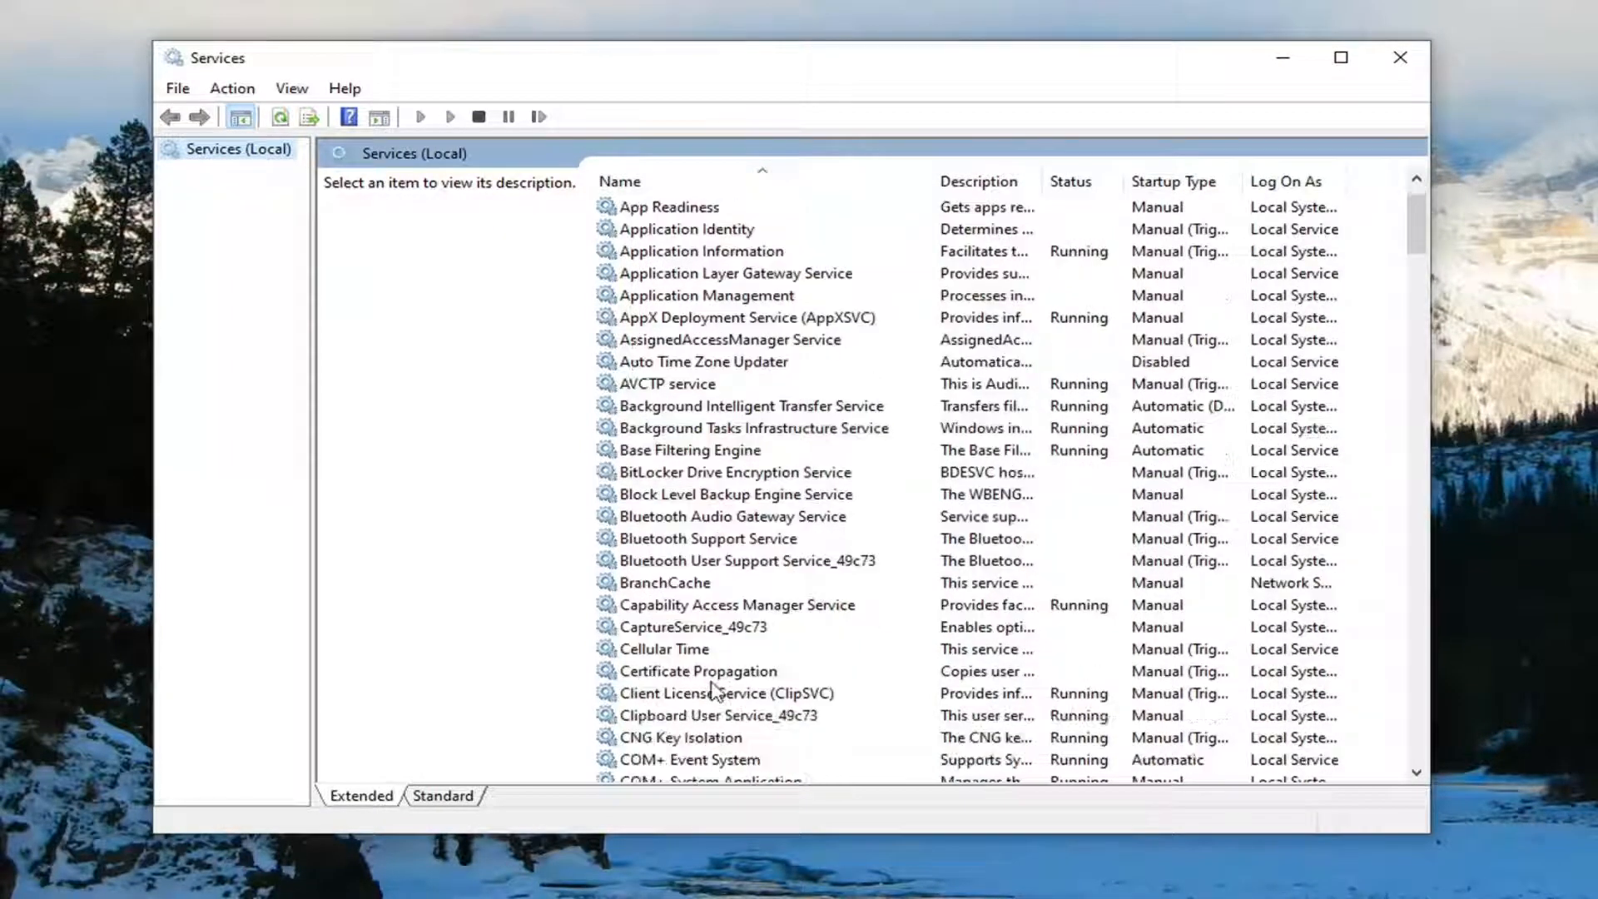
{"action": "scroll", "scroll_direction": "down", "scroll_amount": 3}
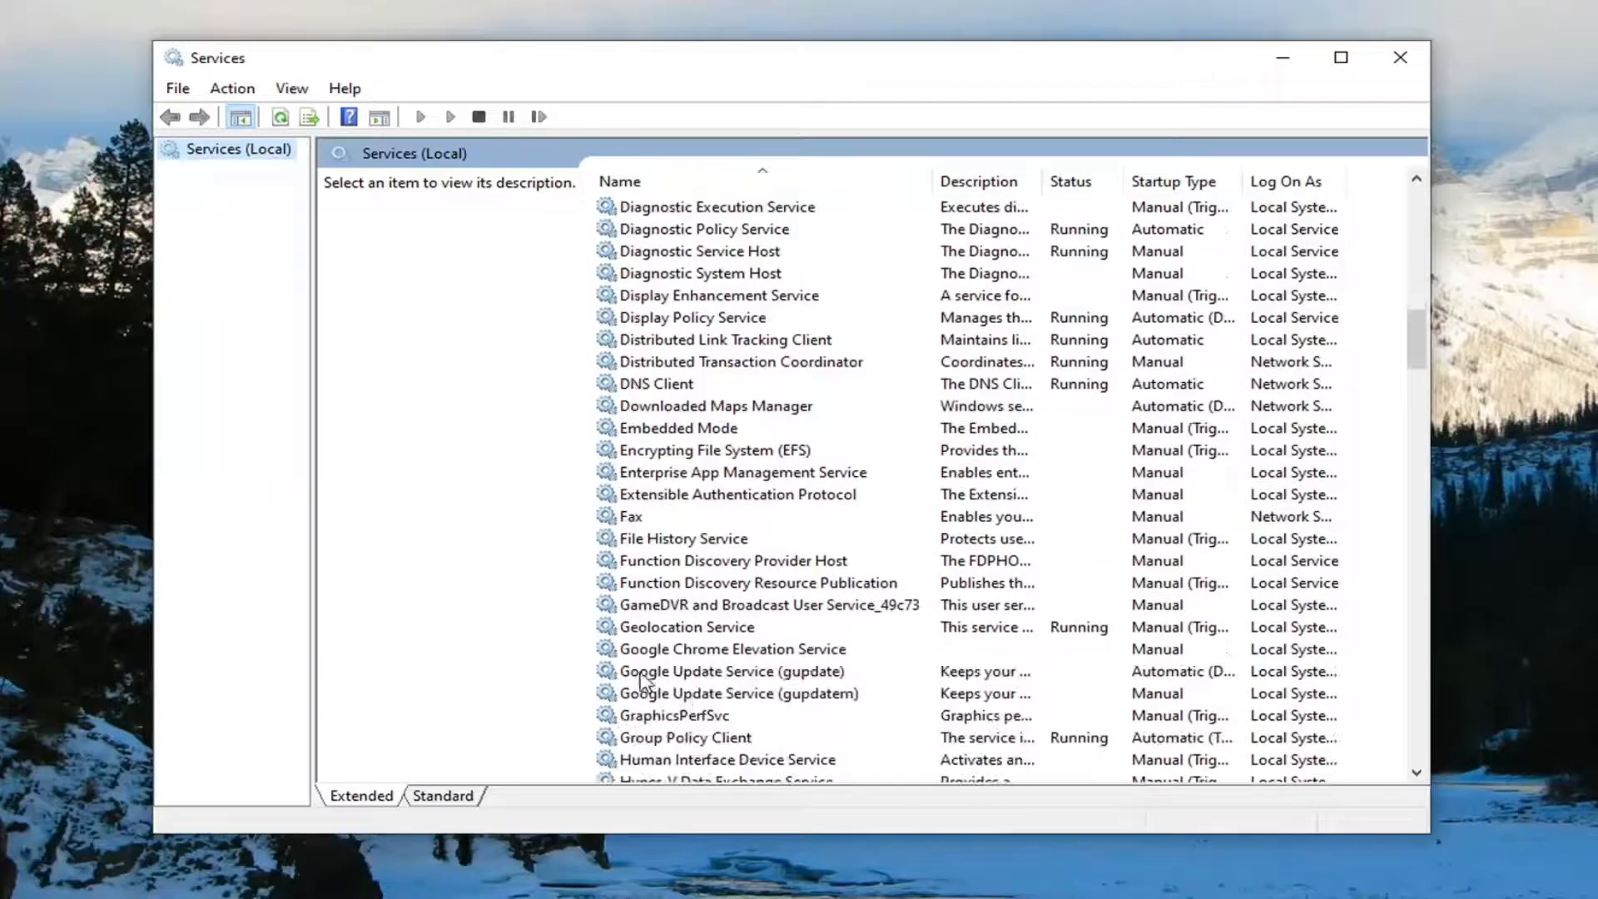
{"action": "double_click", "coordinate": [732, 560]}
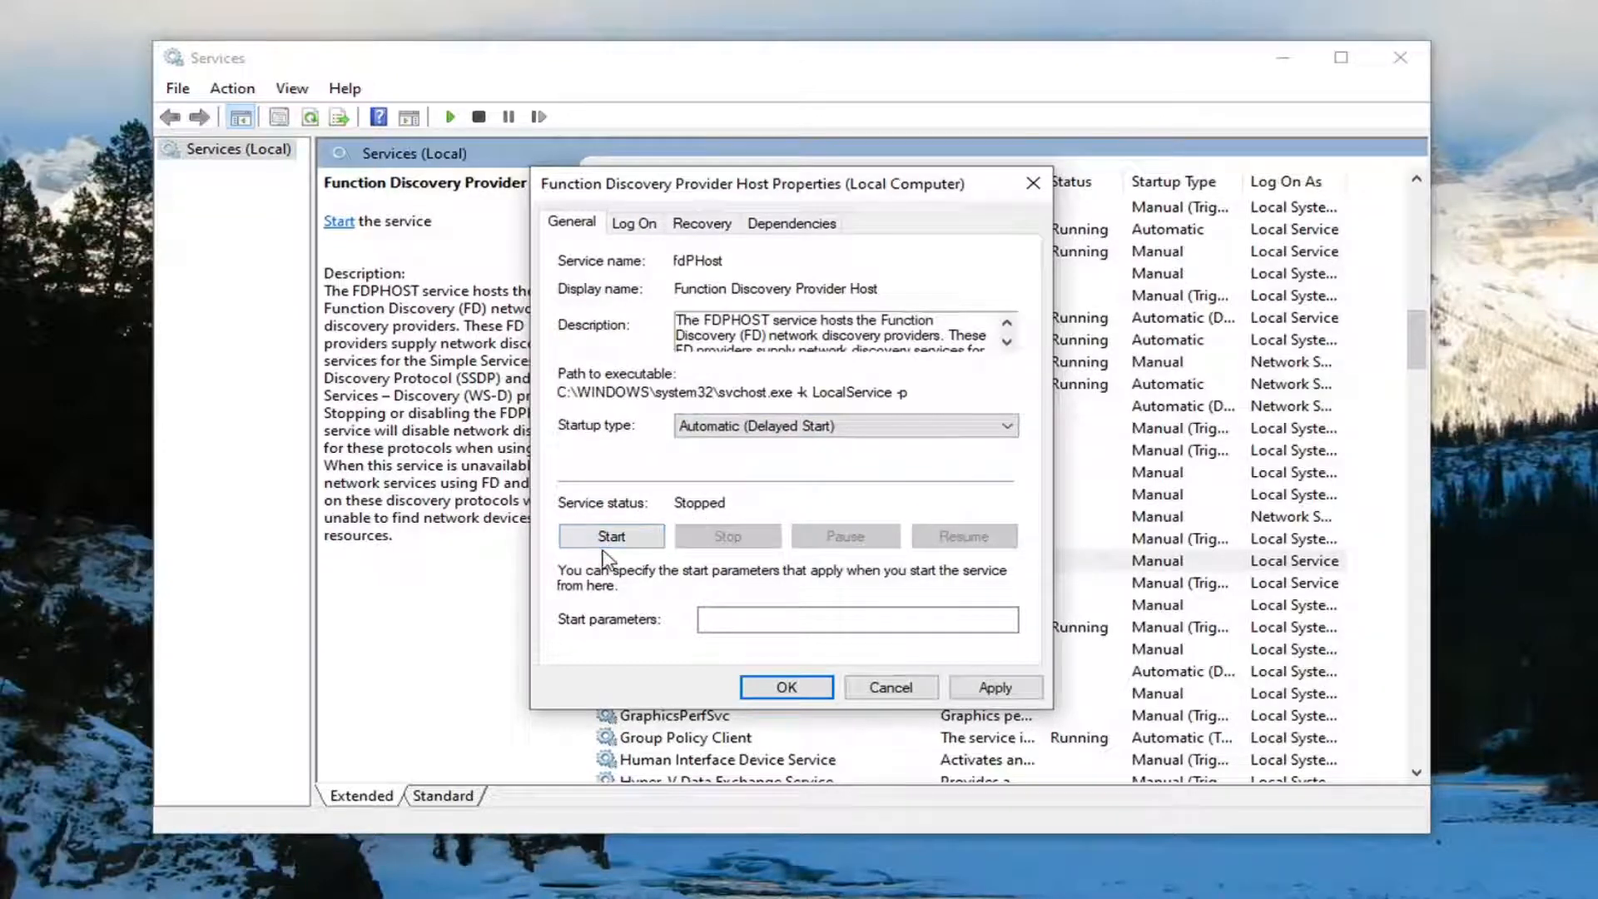
{"action": "left_click", "coordinate": [611, 536]}
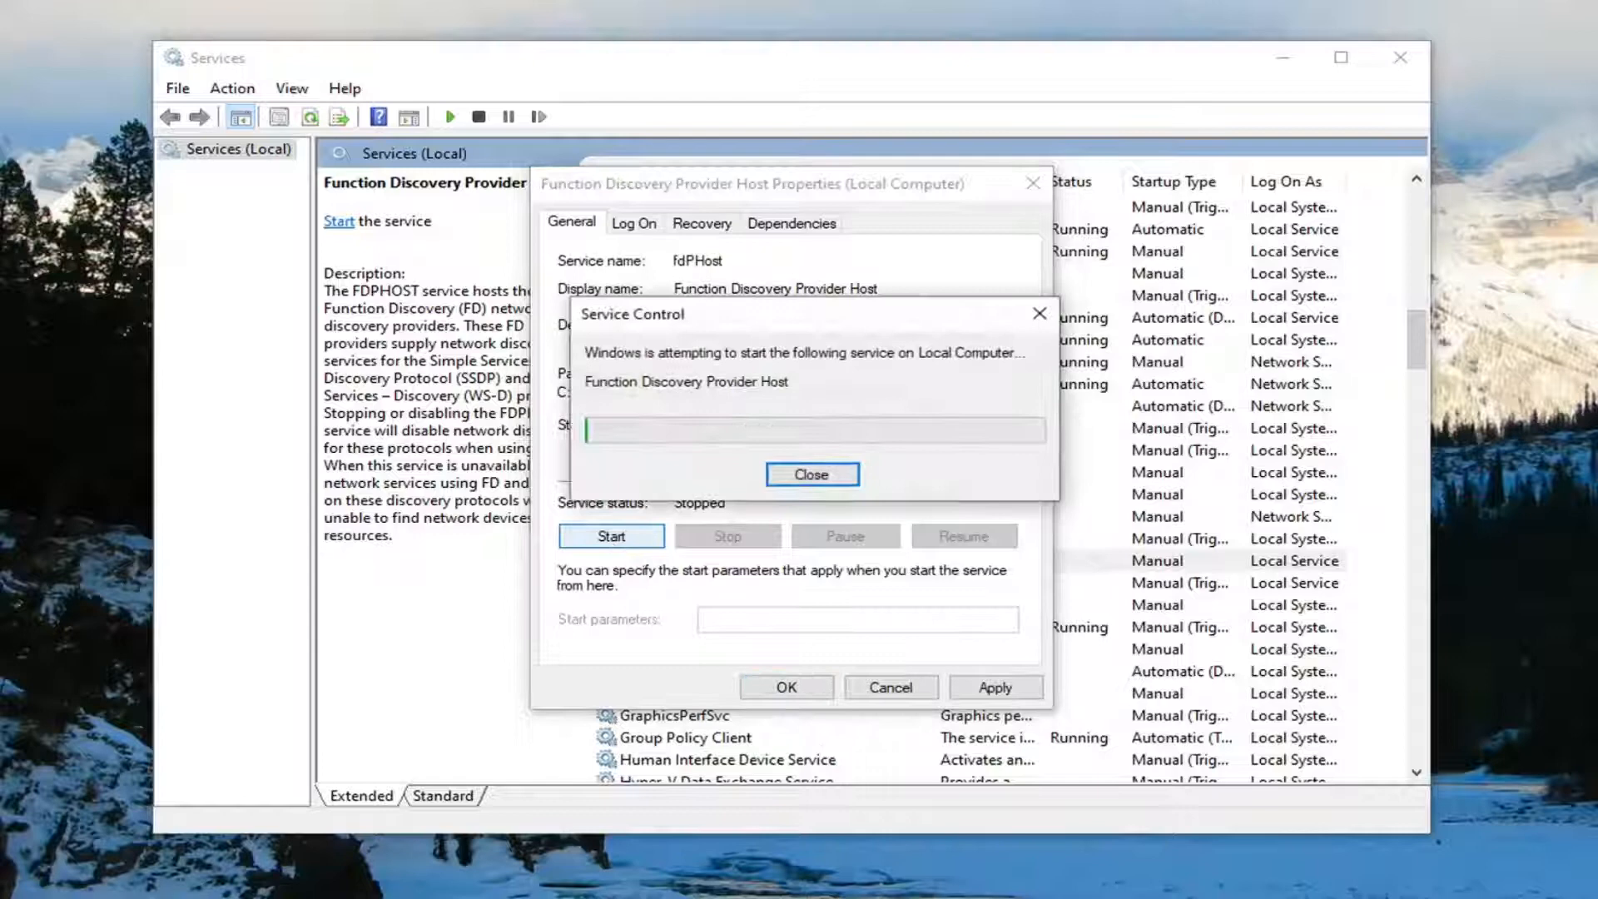
{"action": "left_click", "coordinate": [810, 475]}
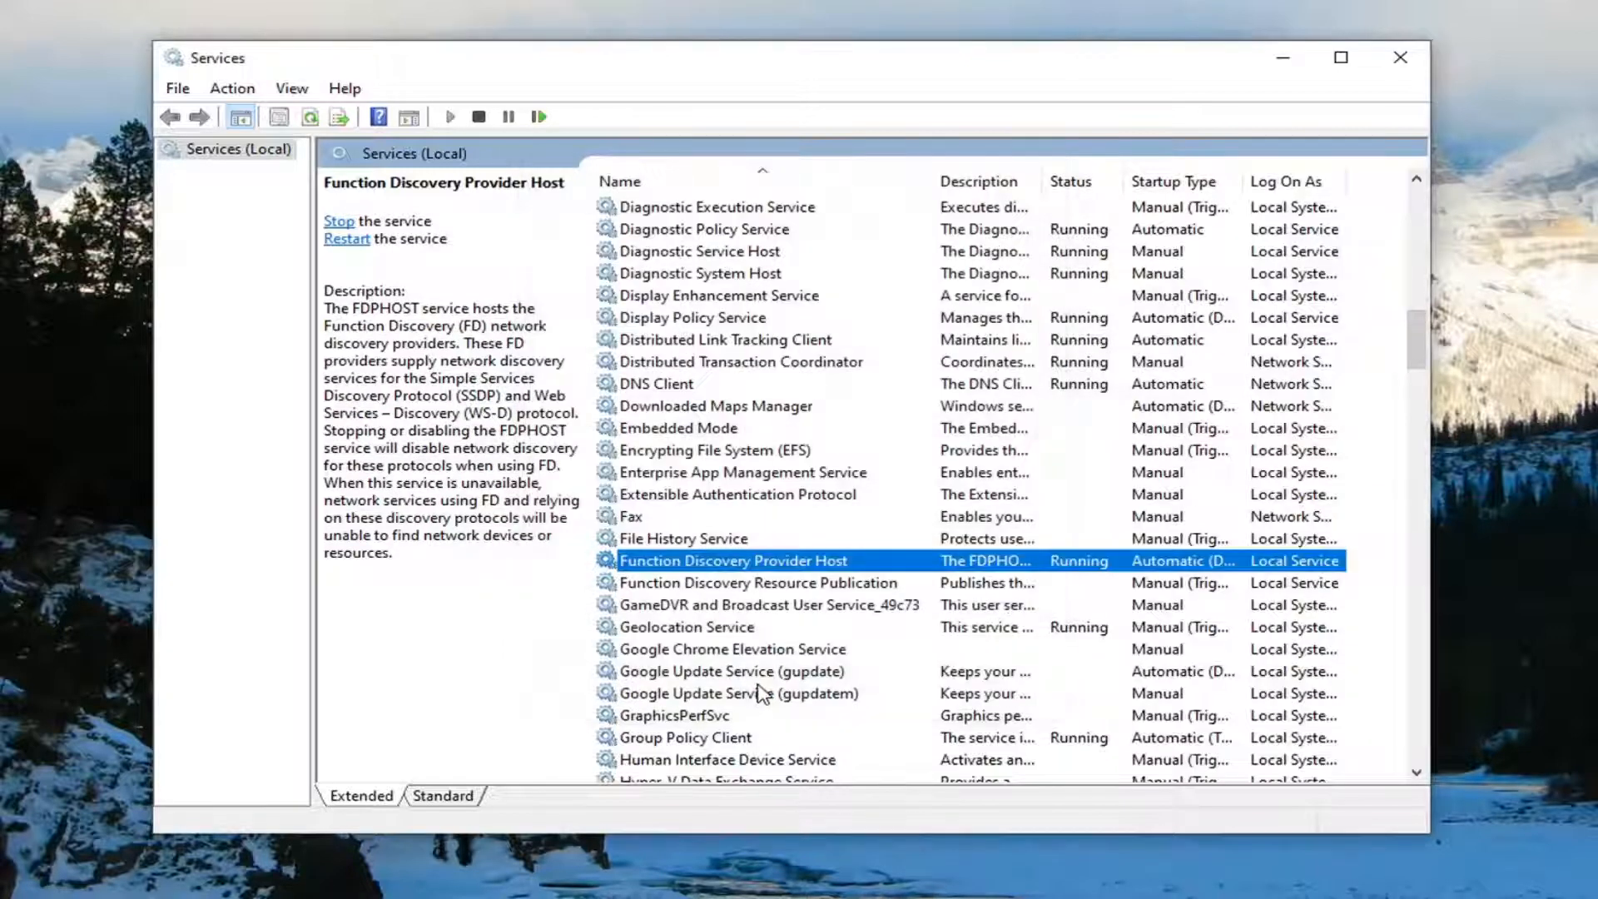
{"action": "mouse_move", "coordinate": [805, 643]}
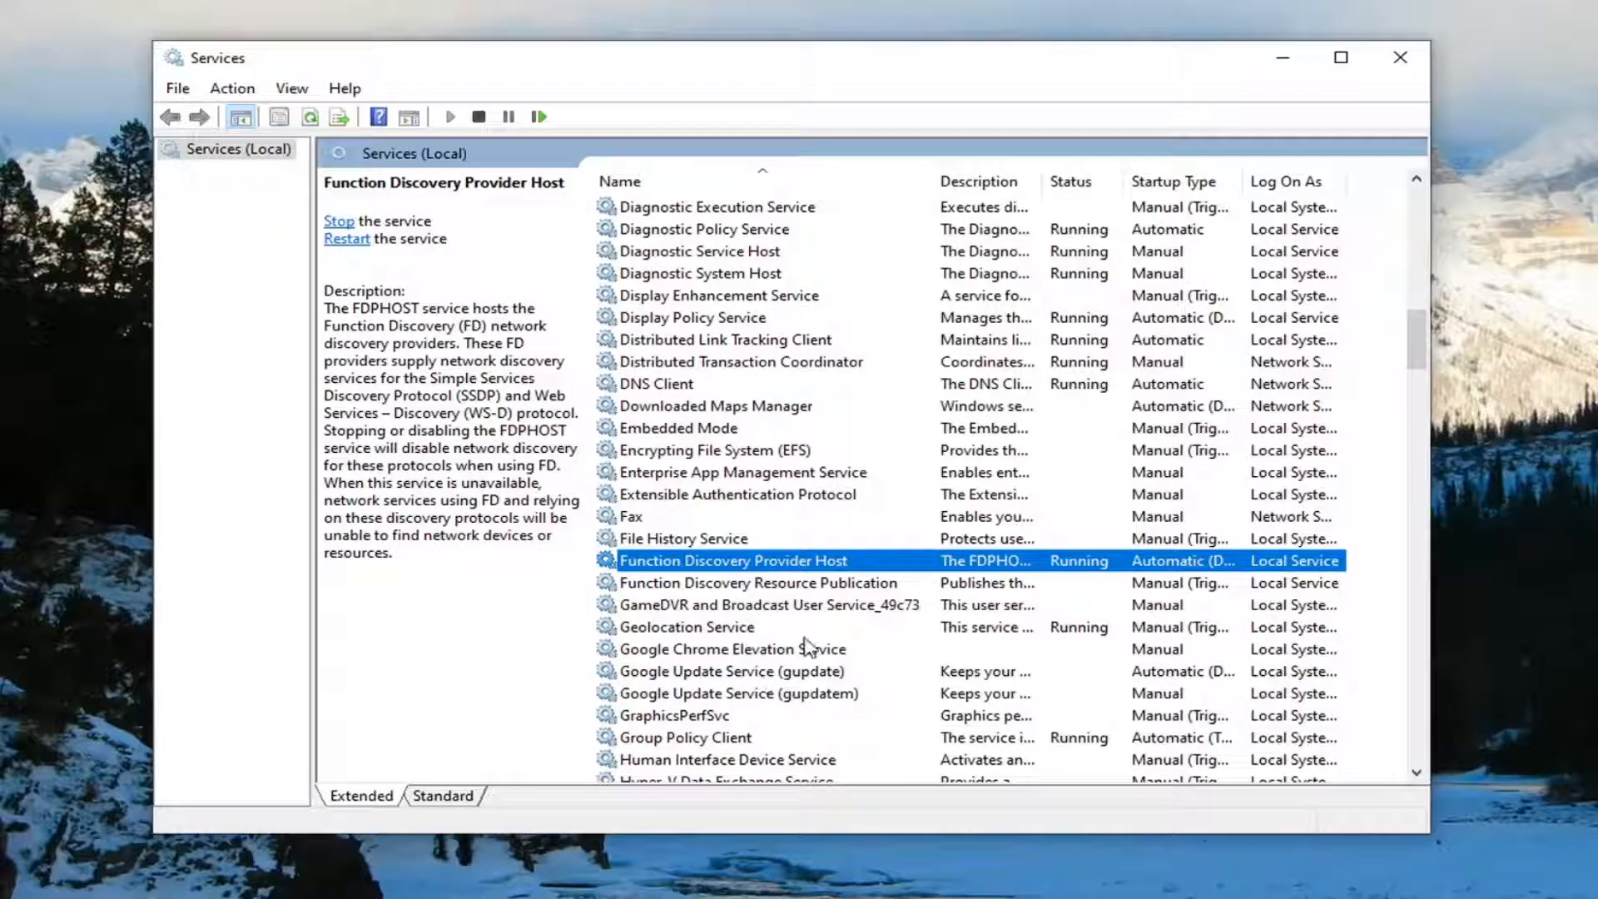
- Start Function Discovery Resource Publication with Automatic (Delayed Start) startup and confirm its properties
{"action": "left_click", "coordinate": [759, 582]}
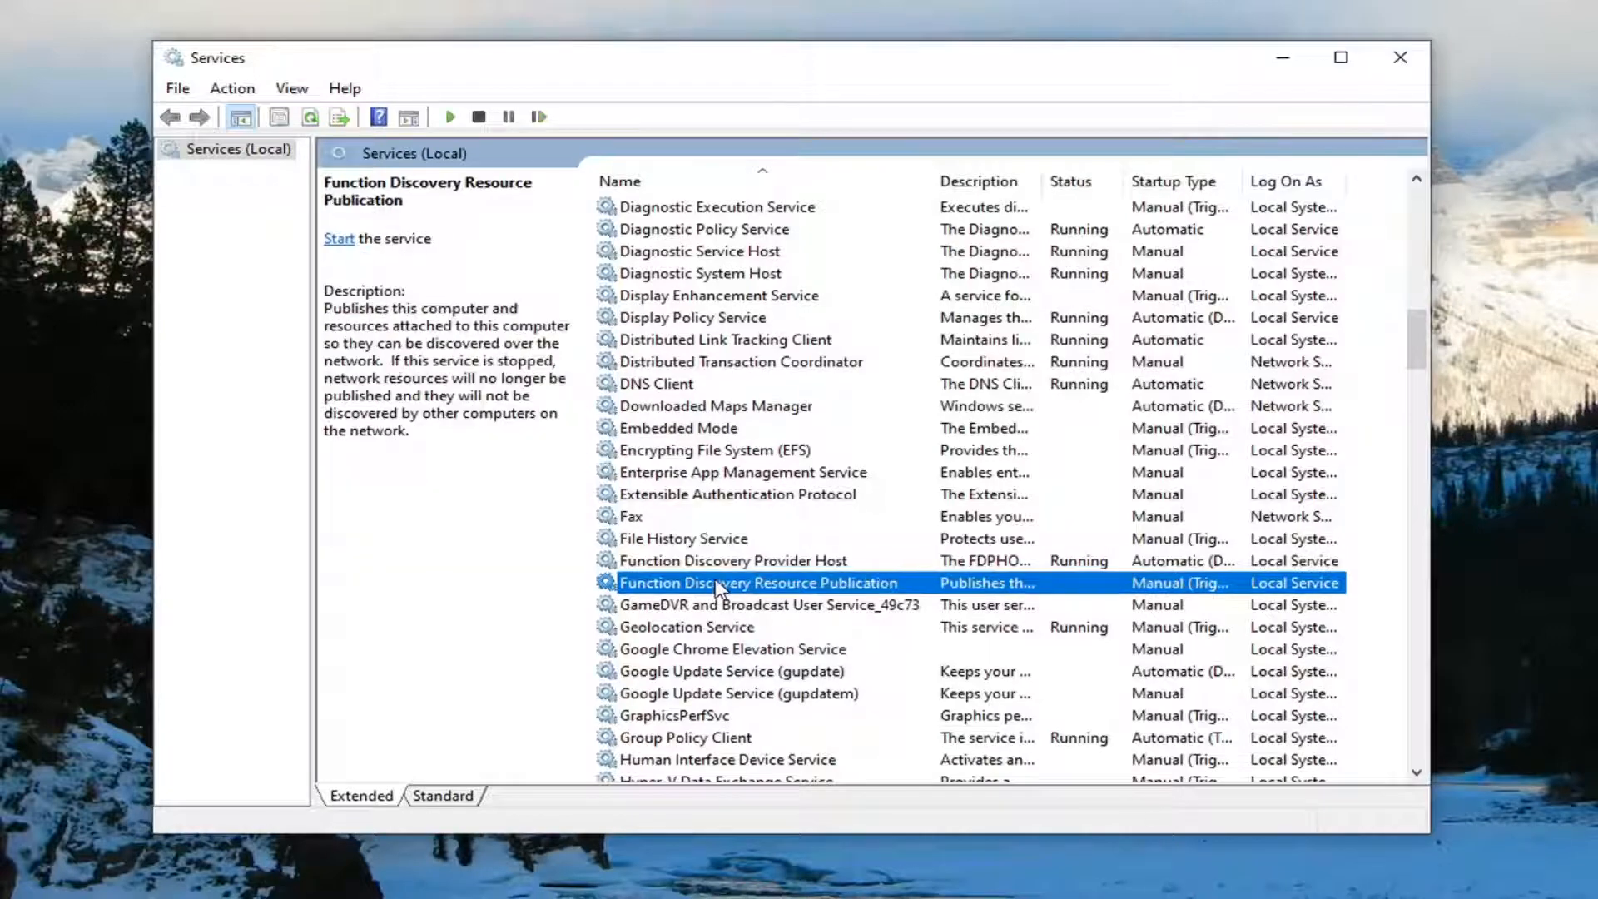
{"action": "double_click", "coordinate": [759, 583]}
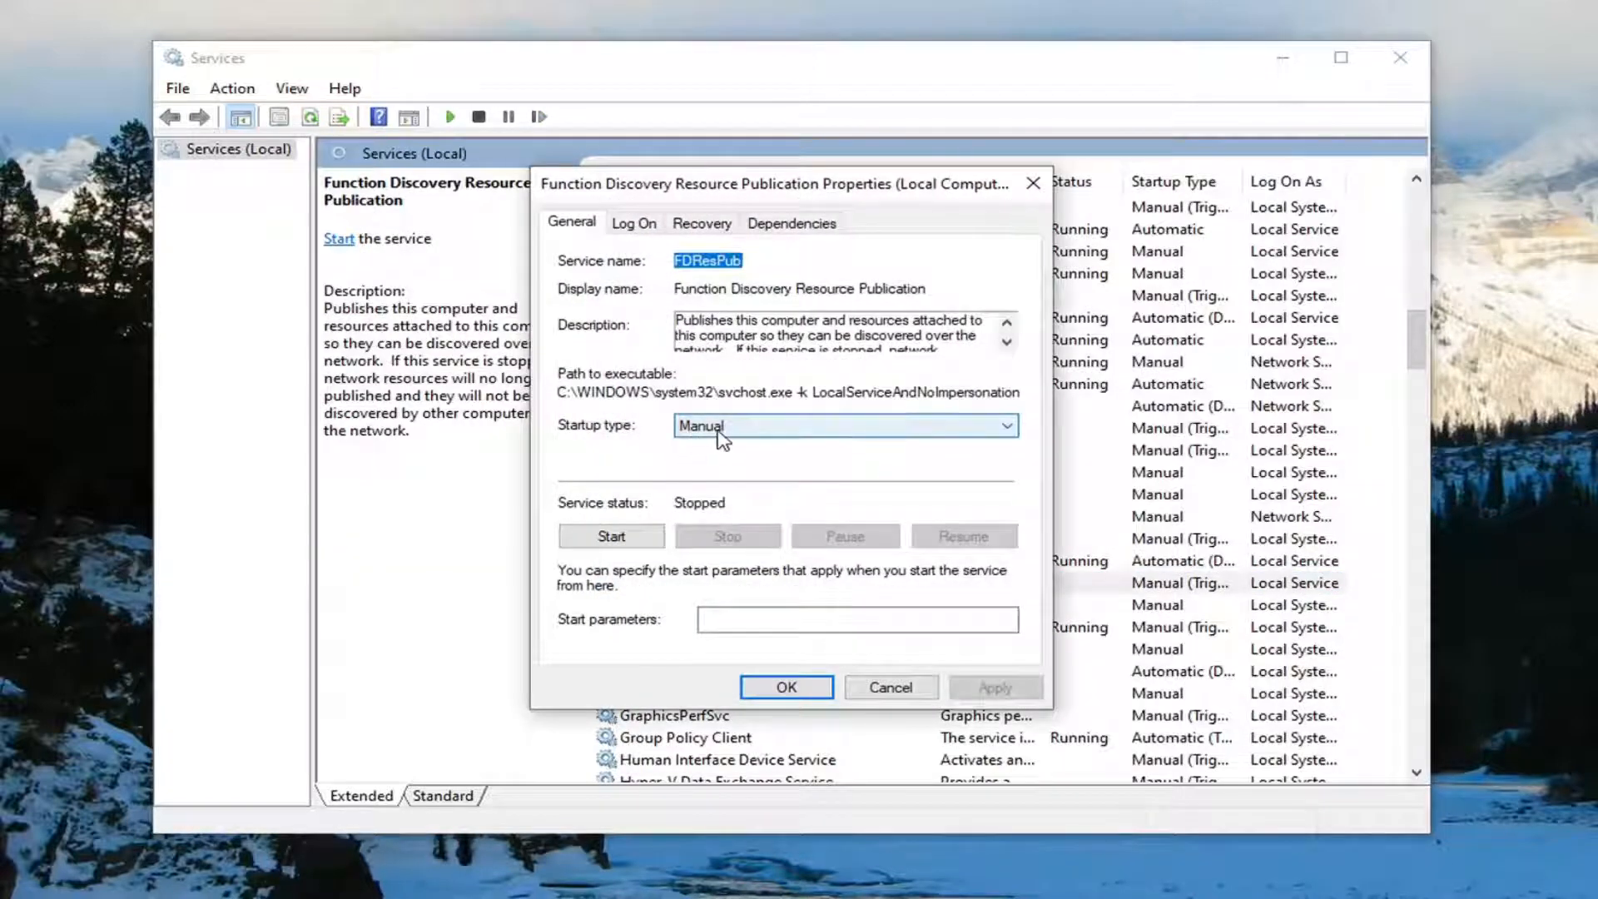
{"action": "left_click", "coordinate": [1004, 424]}
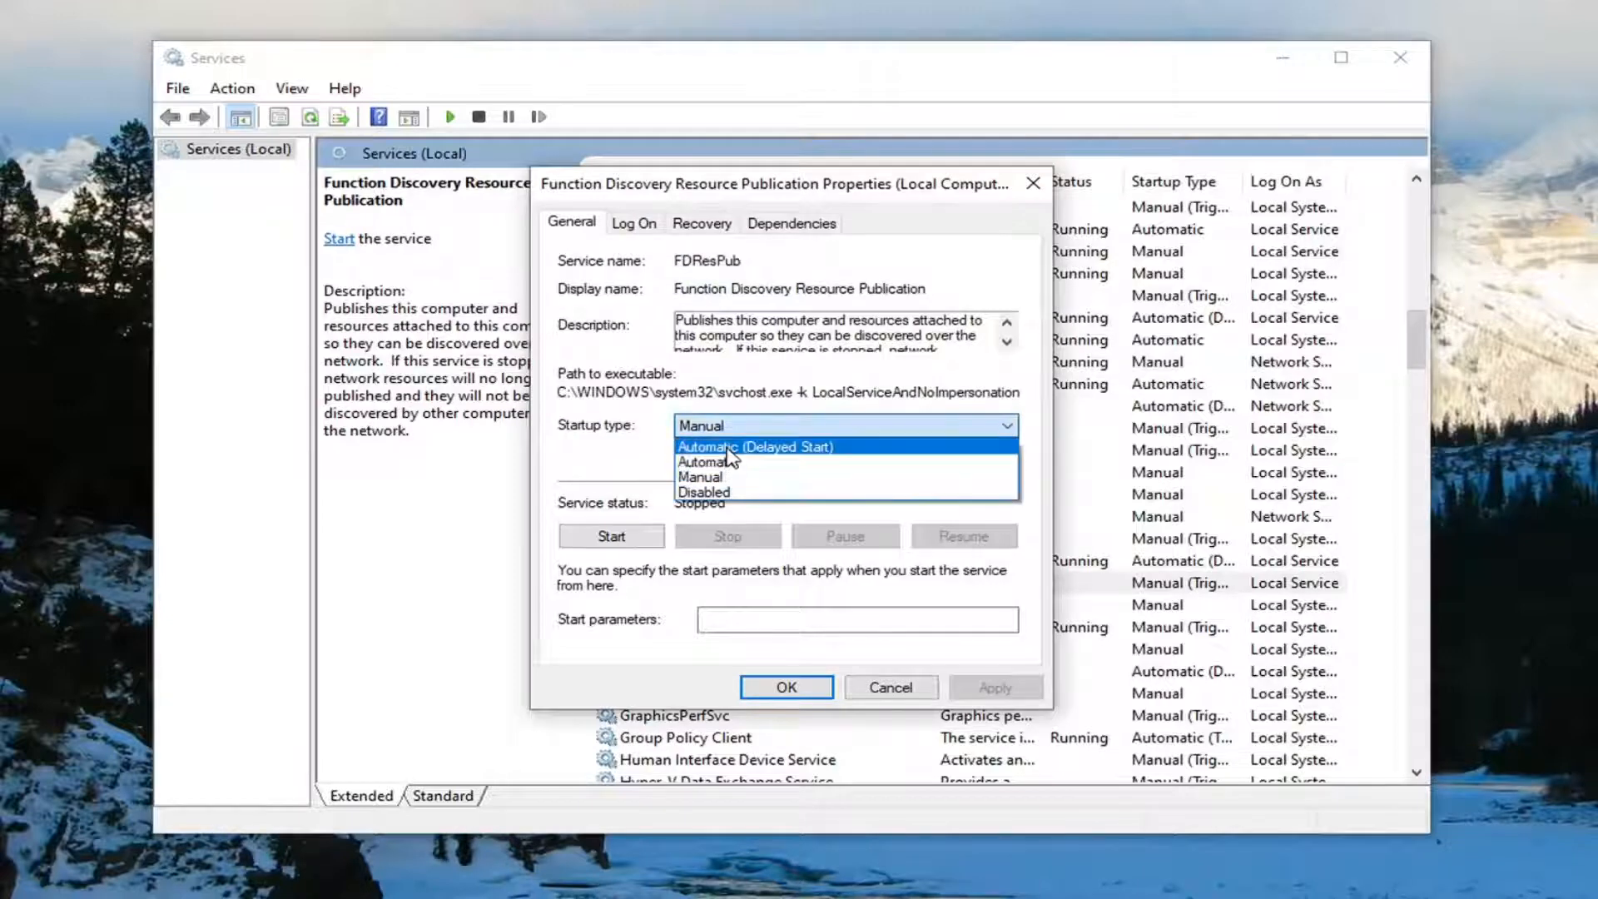
{"action": "left_click", "coordinate": [754, 446]}
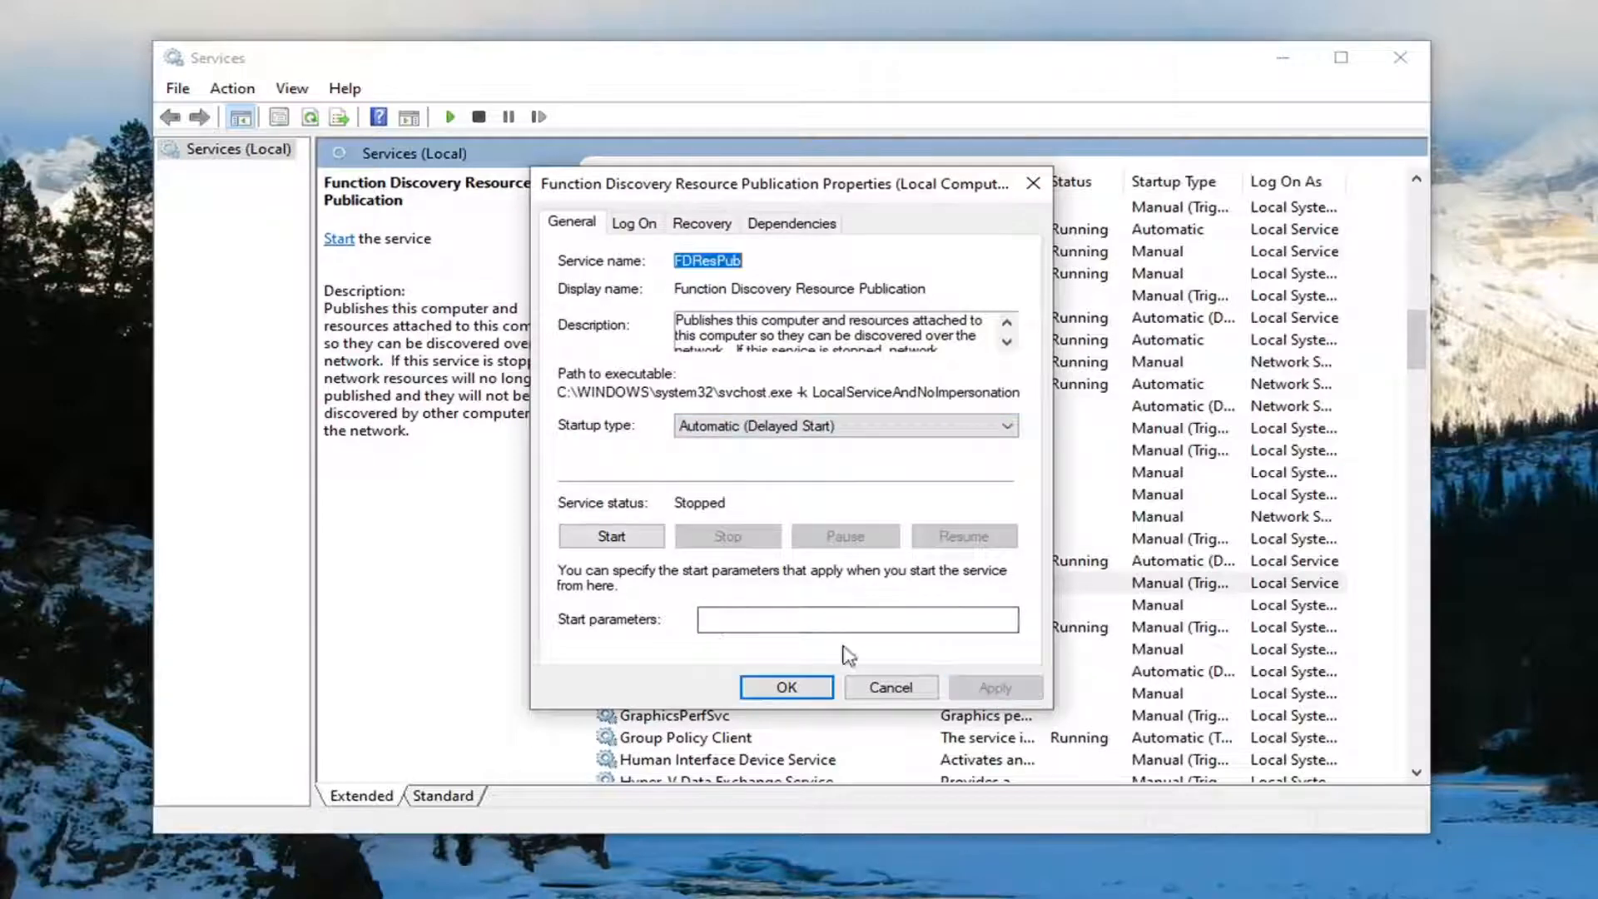
{"action": "left_click", "coordinate": [611, 536]}
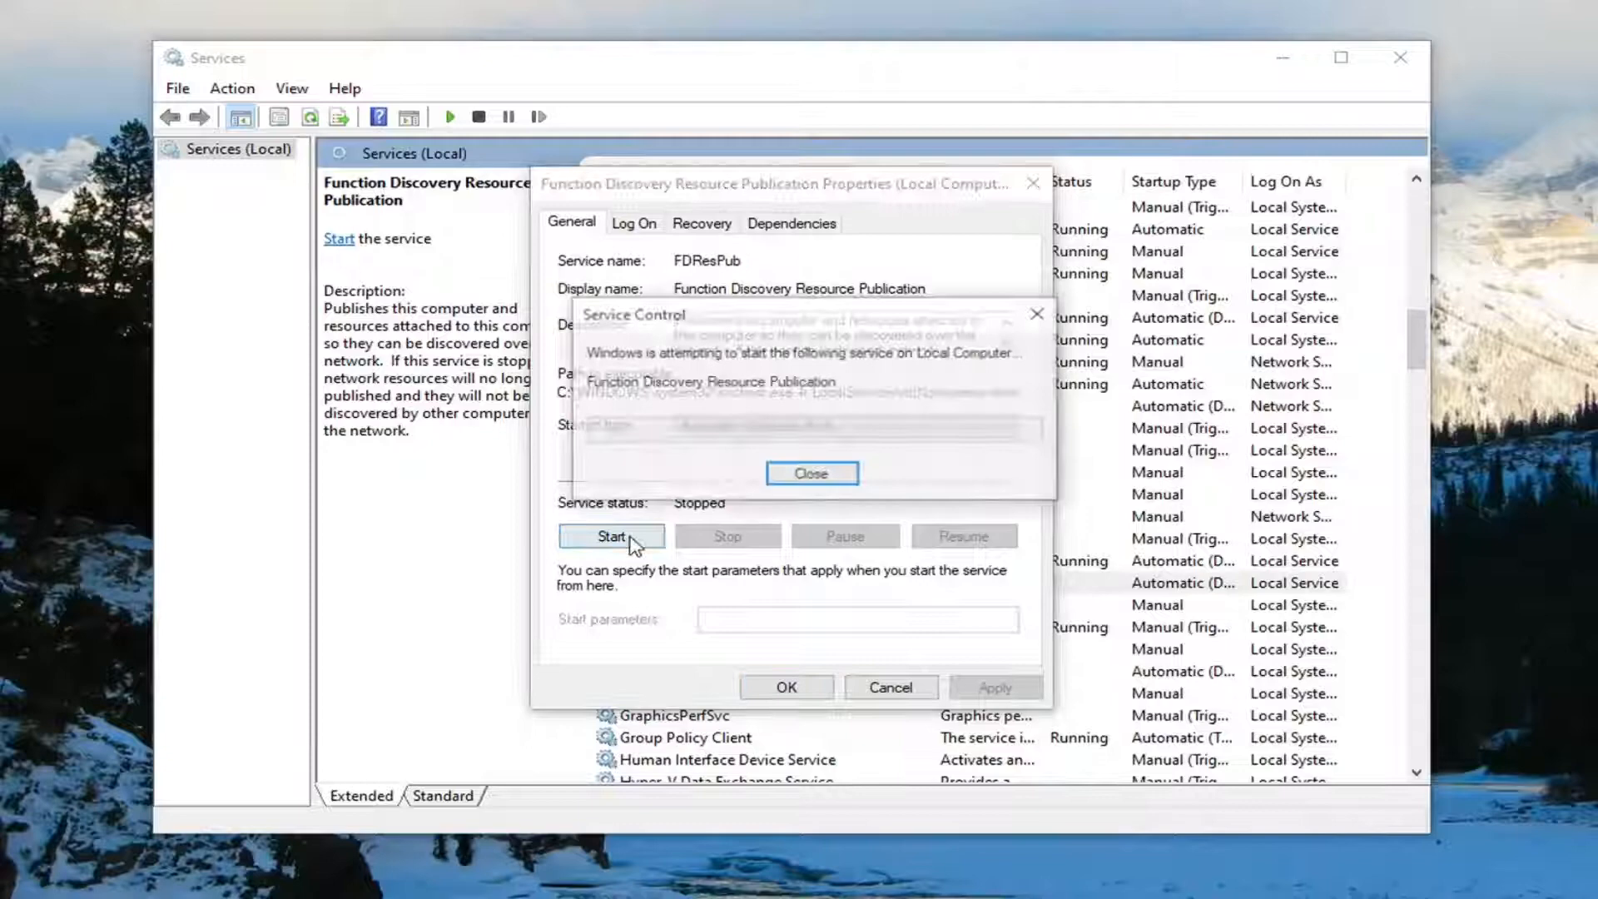
{"action": "left_click", "coordinate": [811, 473]}
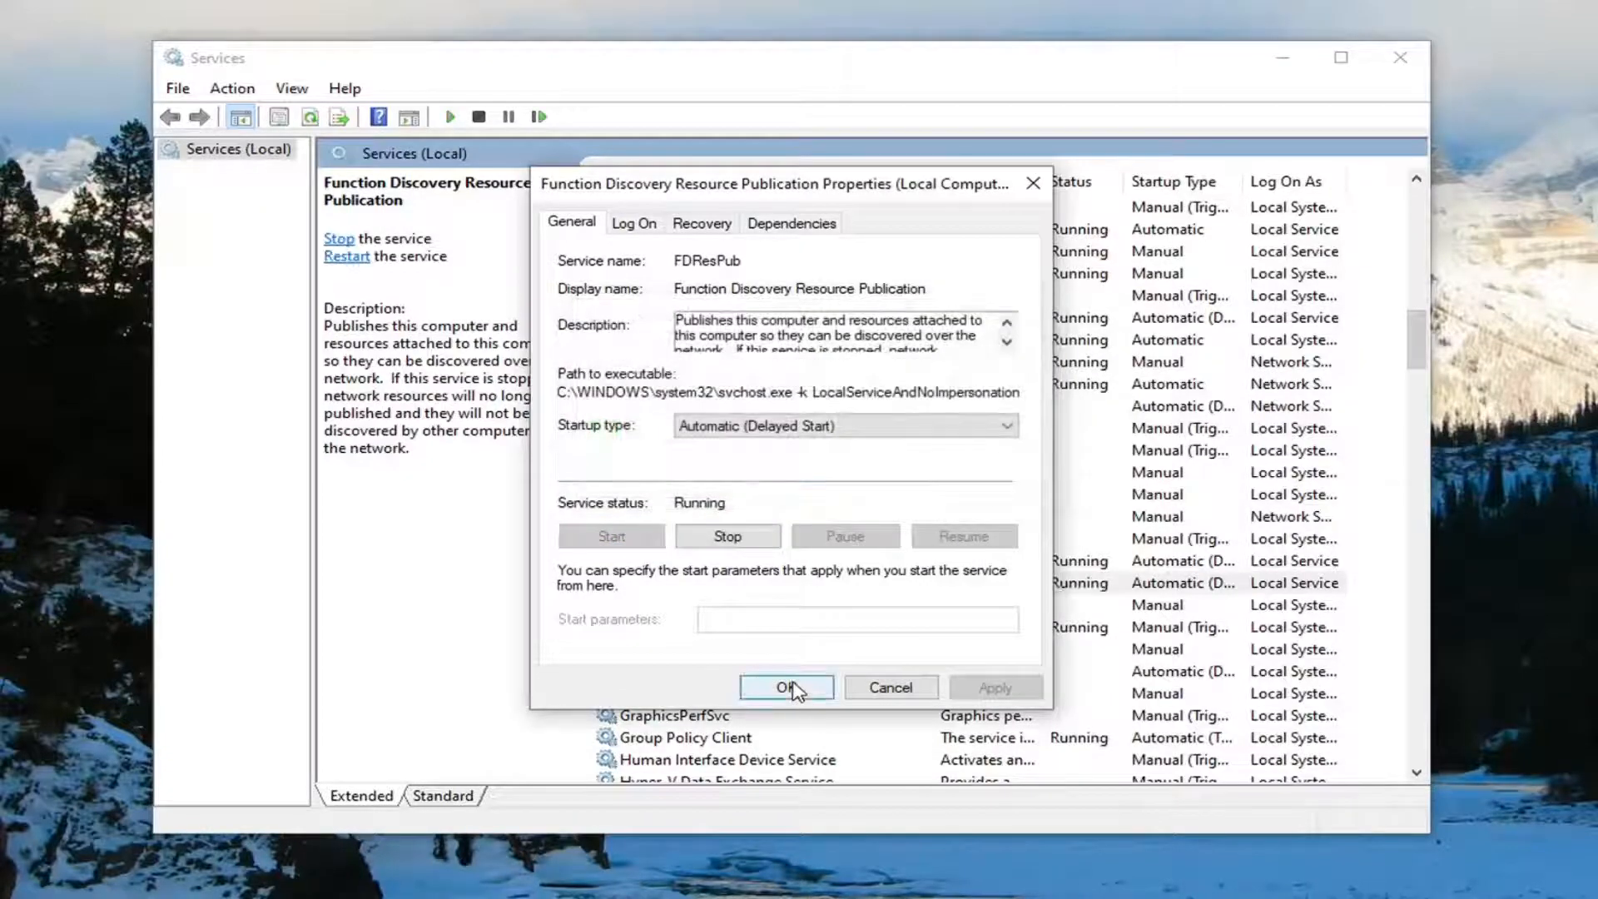
{"action": "left_click", "coordinate": [786, 687]}
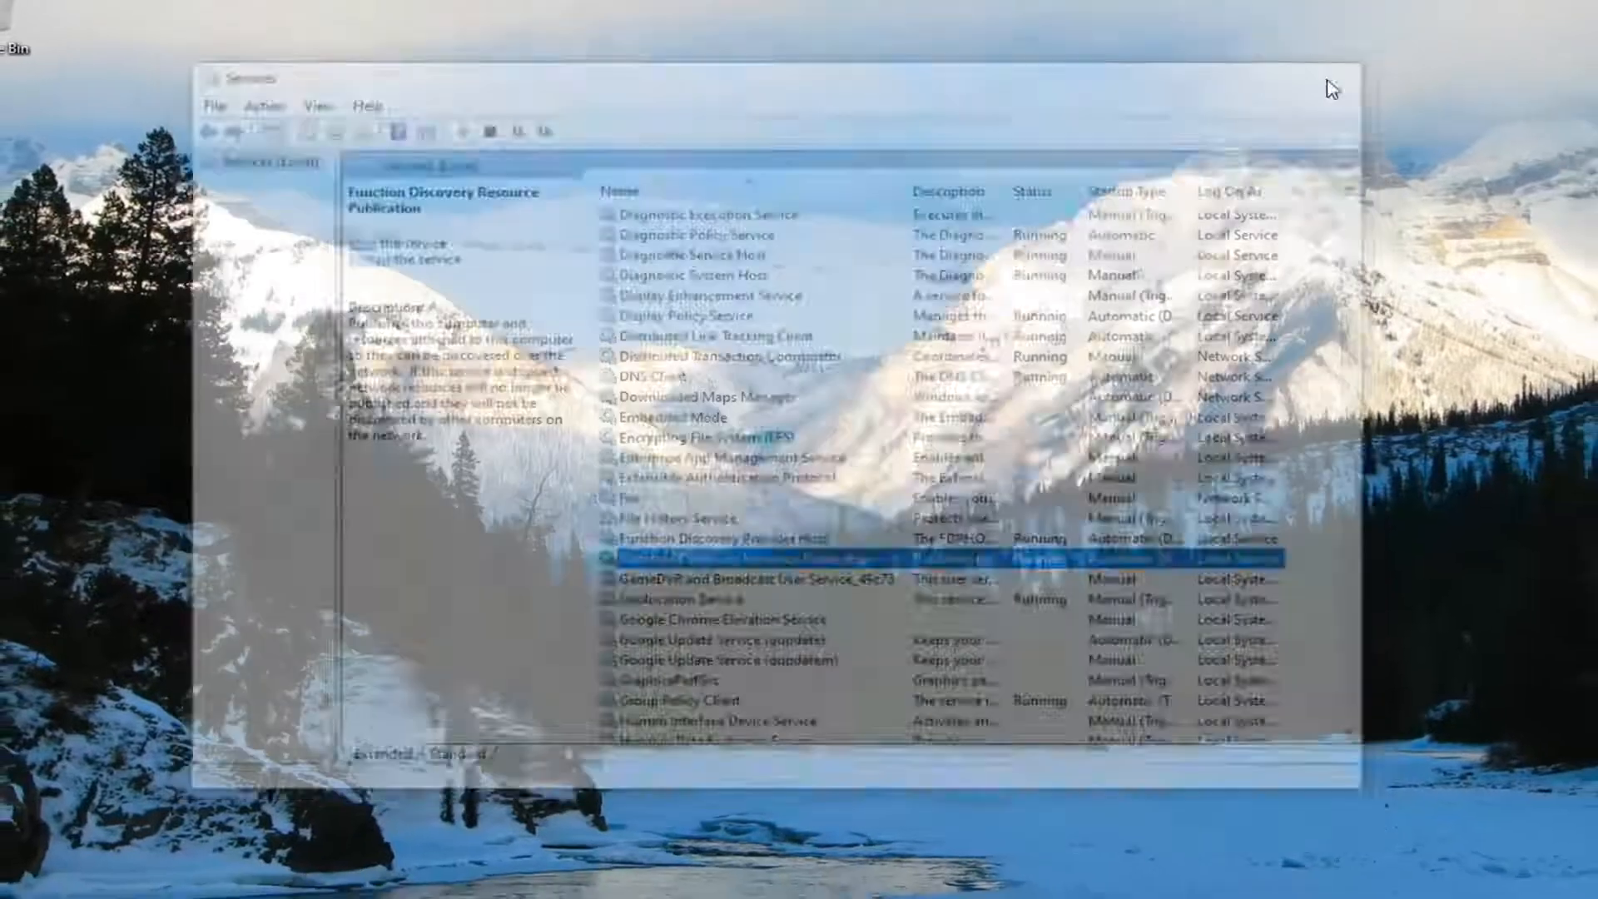
- Launch Control Panel from a Start menu search for 'control panel'
{"action": "left_click", "coordinate": [15, 879]}
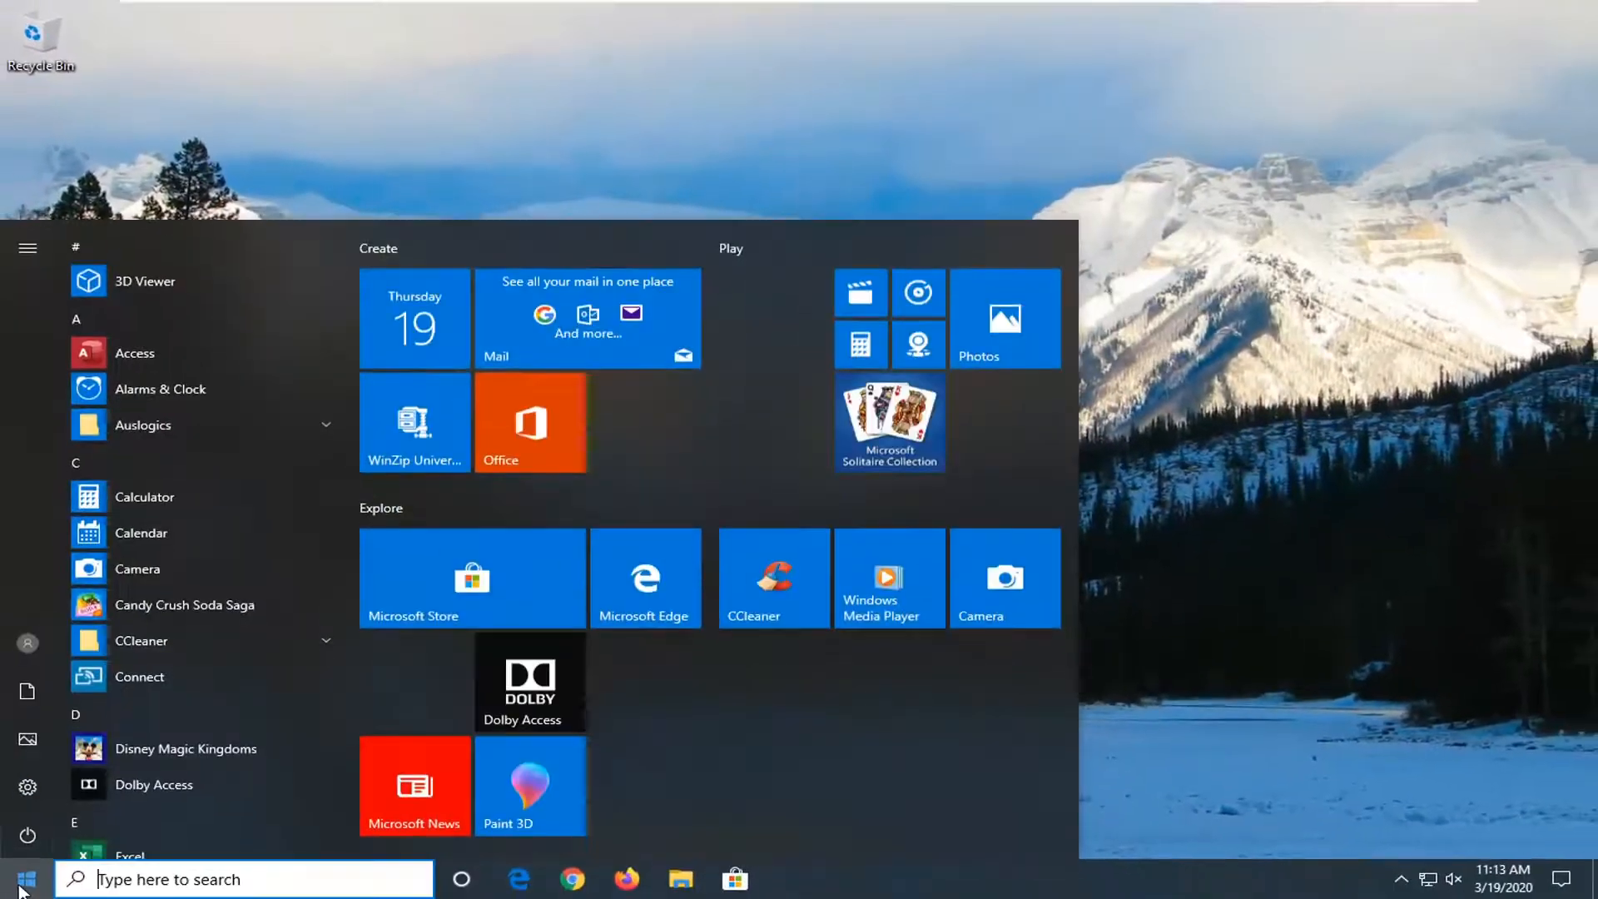
{"action": "type", "text": "control panel"}
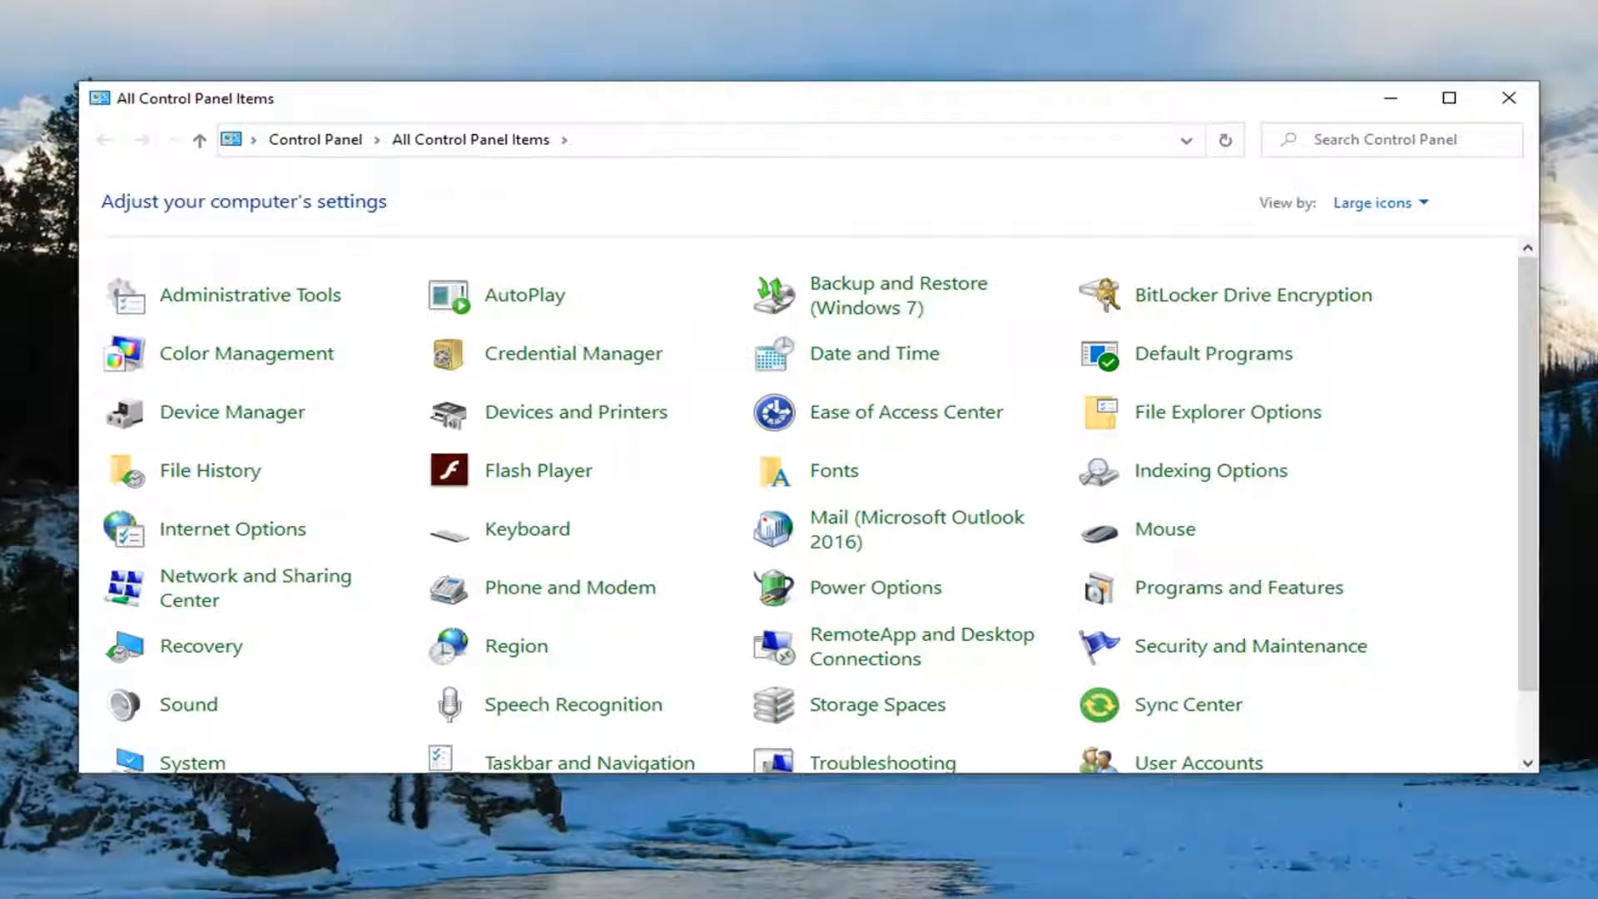
{"action": "mouse_move", "coordinate": [519, 649]}
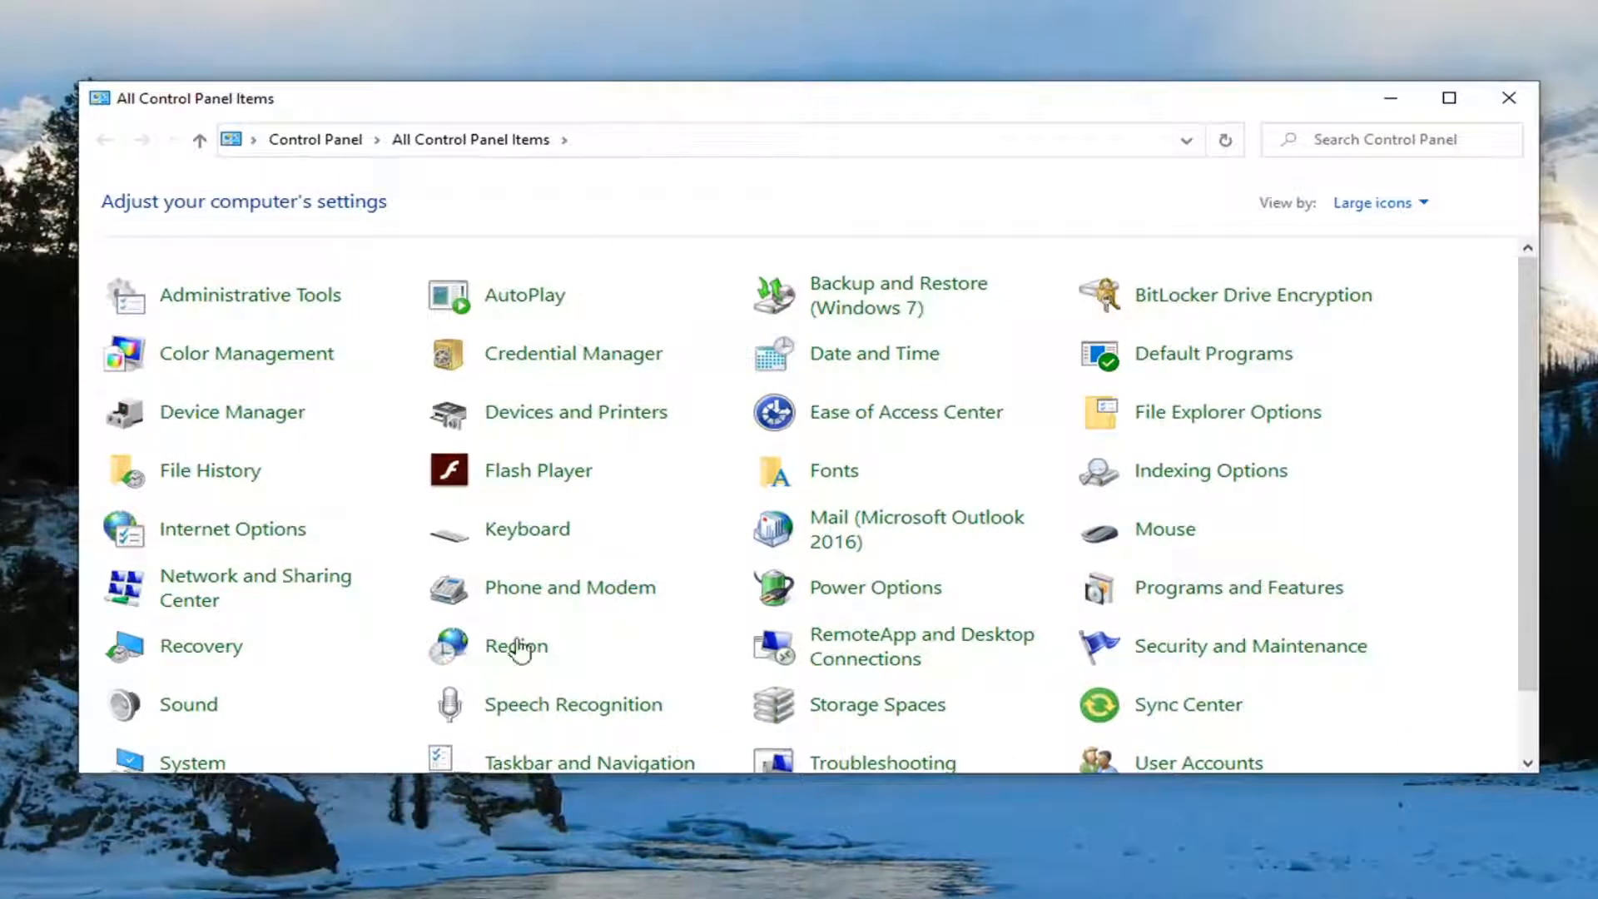
{"action": "left_click", "coordinate": [1375, 202]}
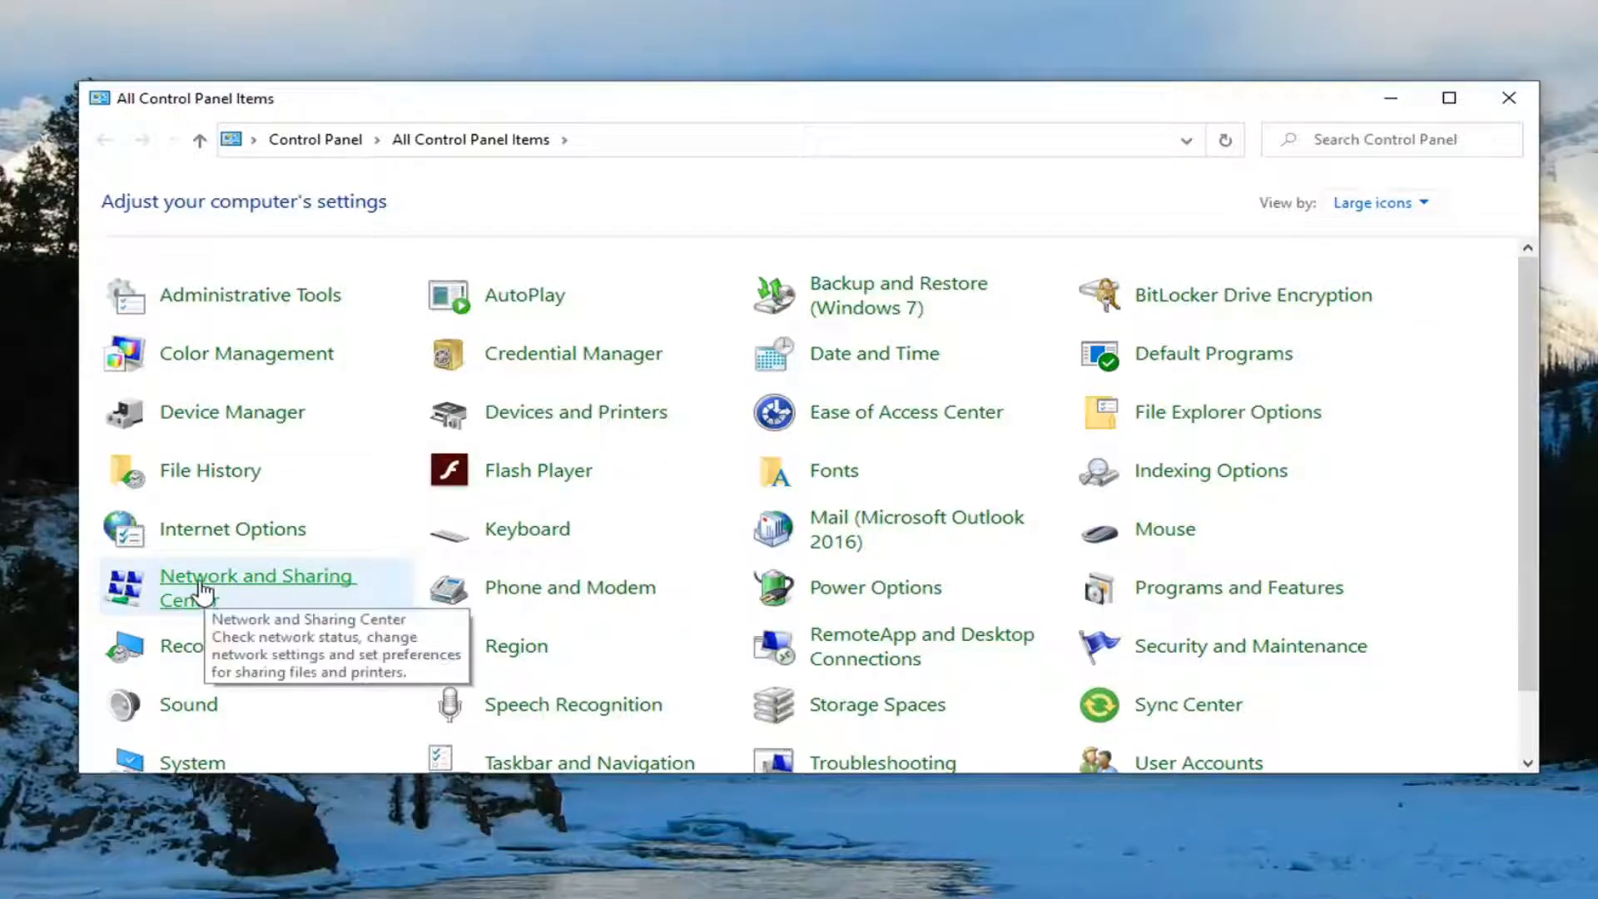
- Turn on network discovery for the Guest or Public profile in advanced sharing settings
{"action": "left_click", "coordinate": [256, 586]}
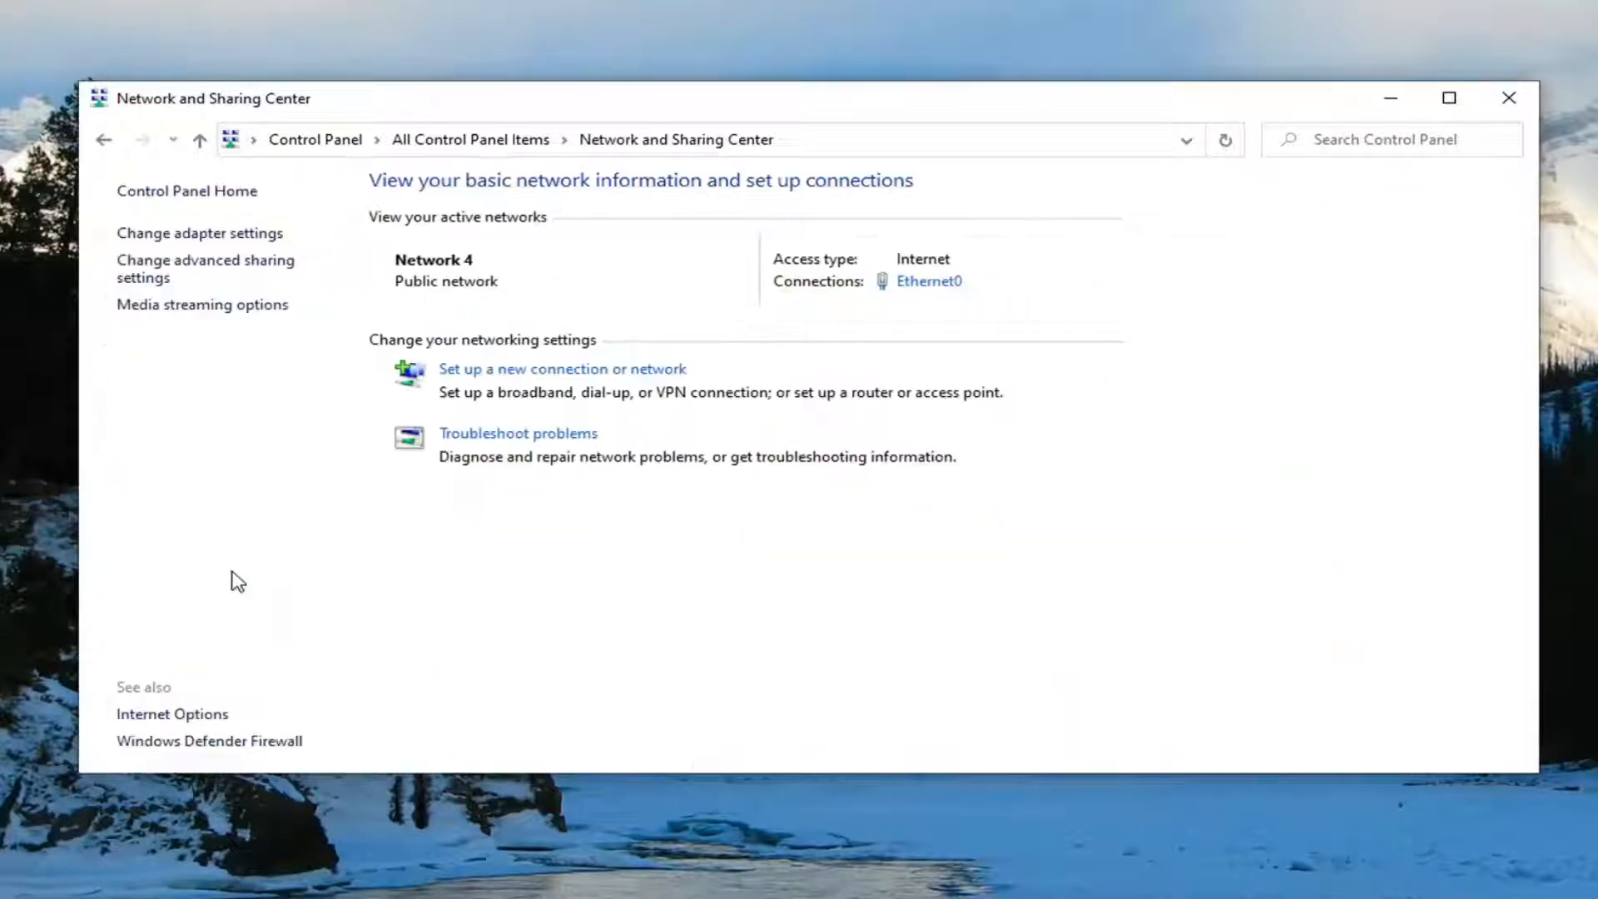
{"action": "mouse_move", "coordinate": [207, 285]}
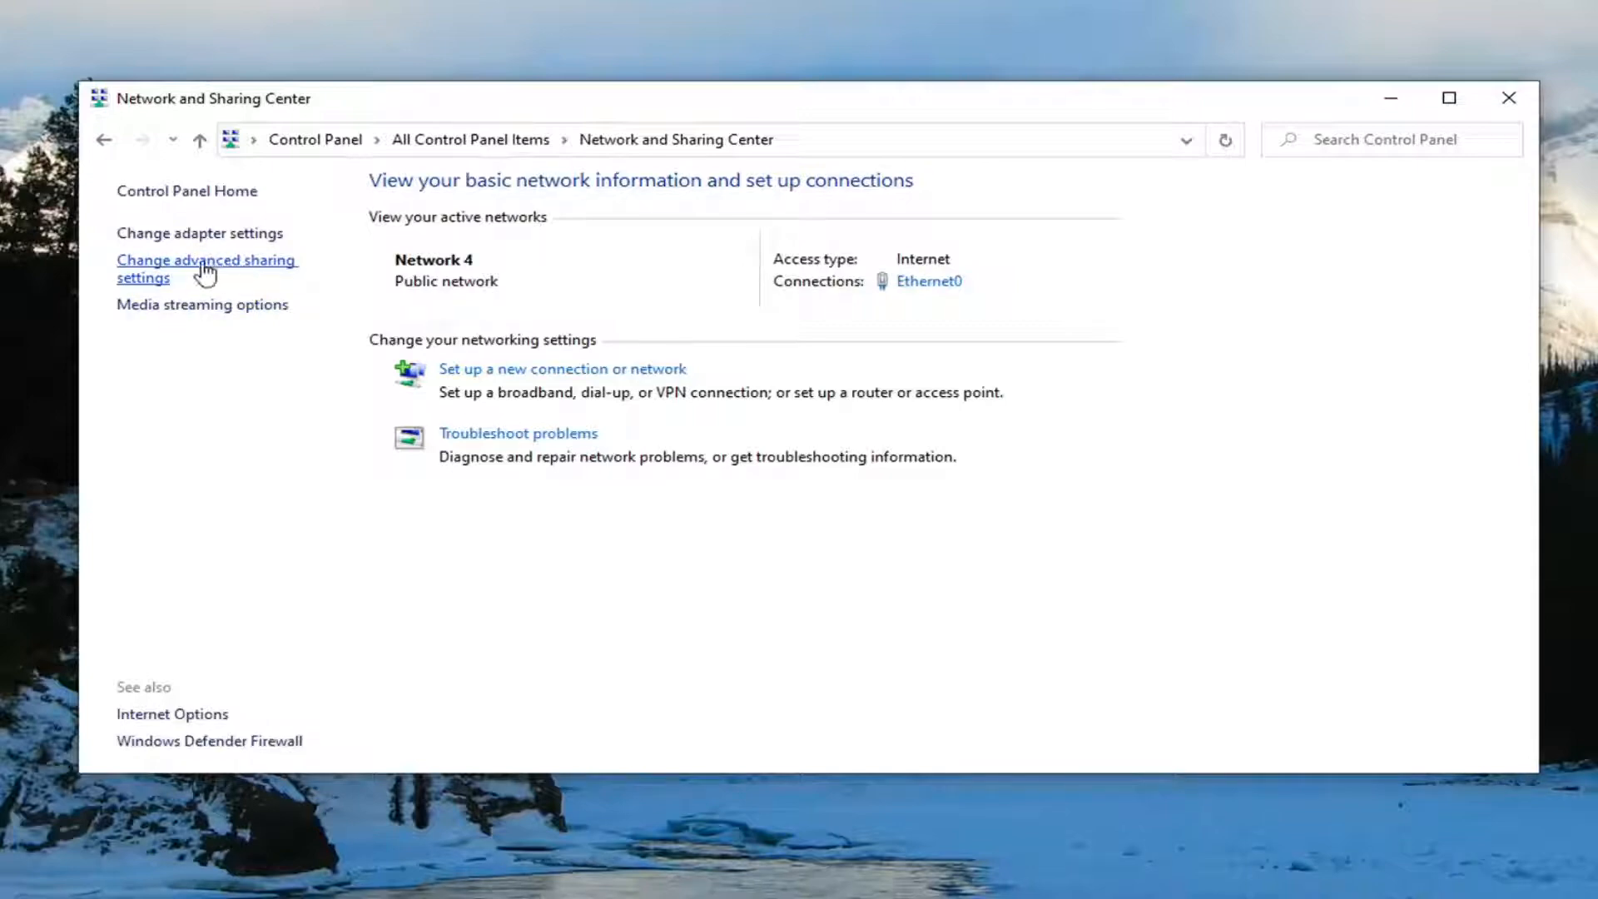
{"action": "left_click", "coordinate": [207, 267]}
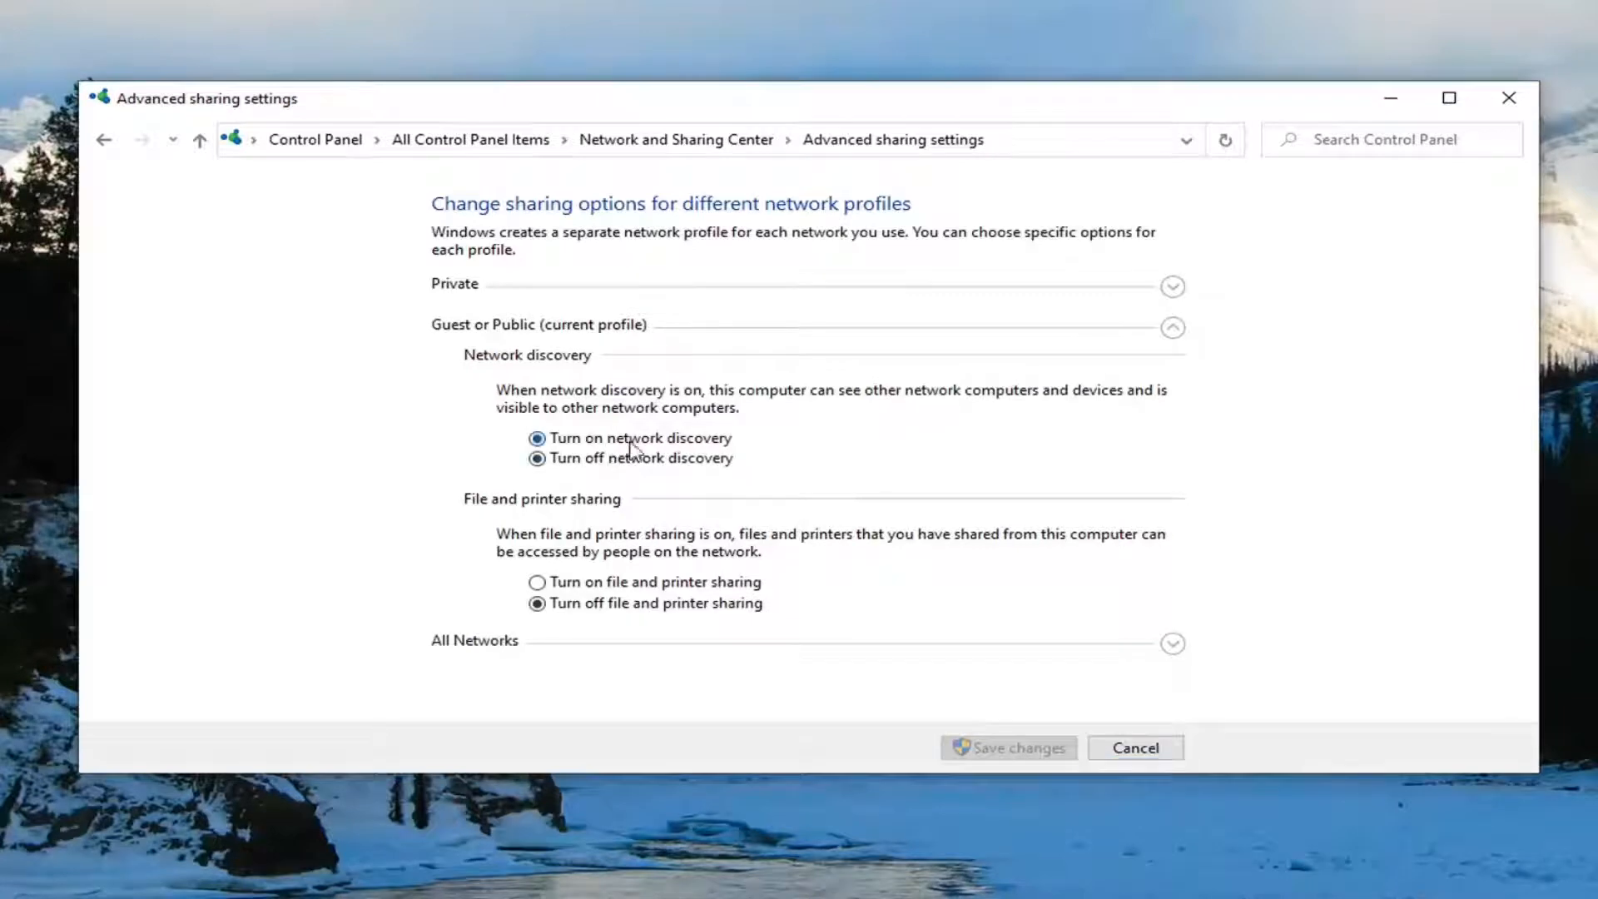
{"action": "left_click", "coordinate": [538, 438]}
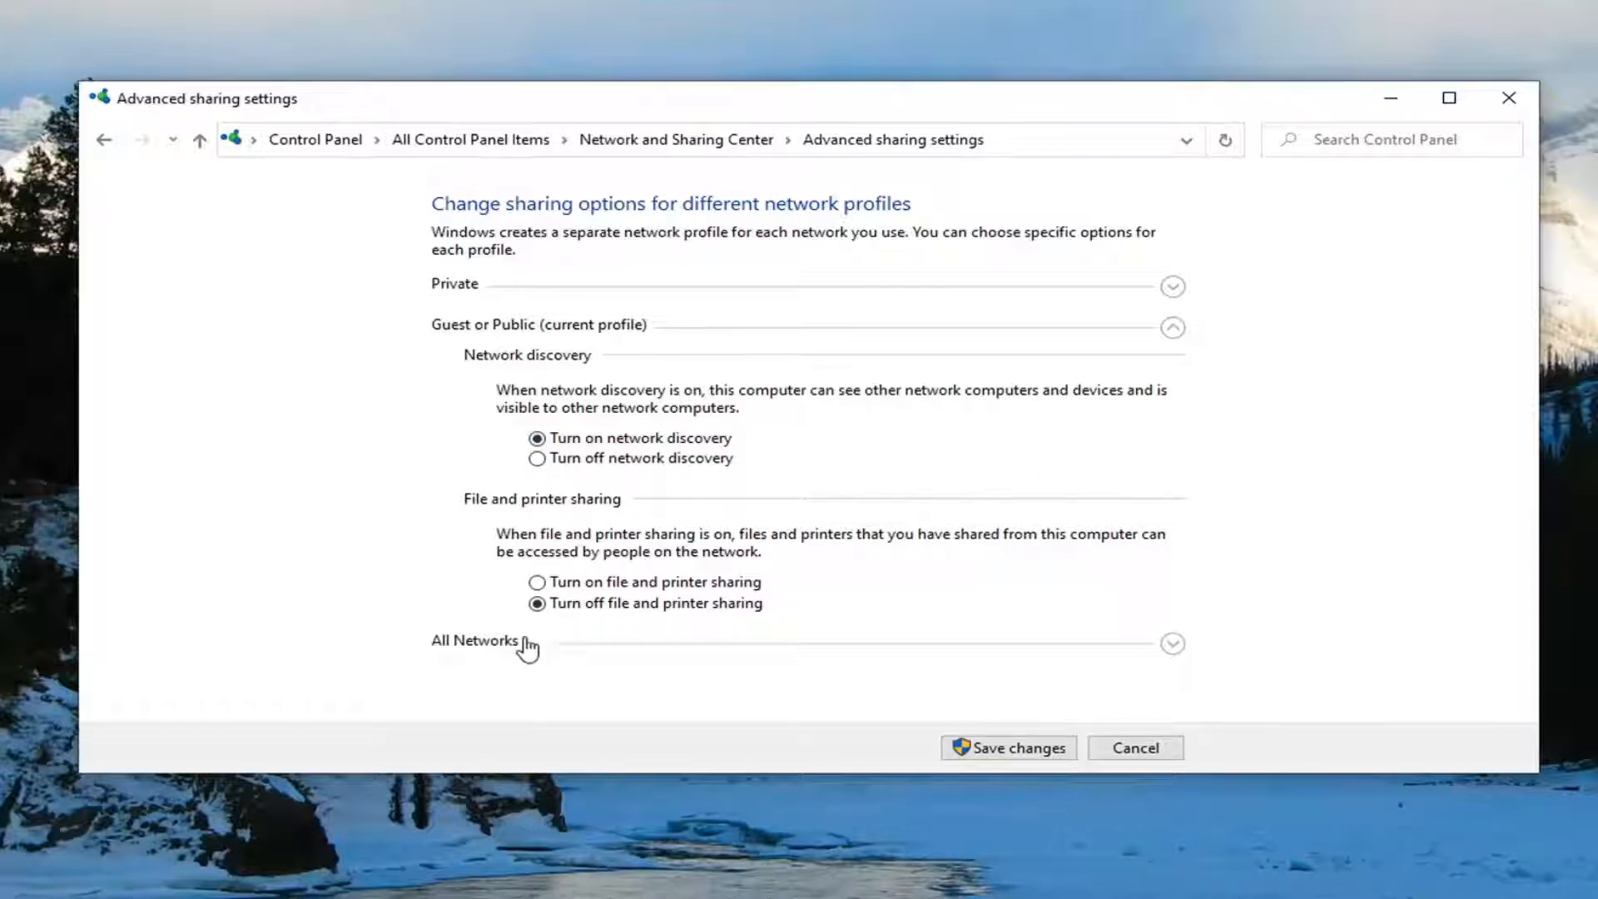
{"action": "mouse_move", "coordinate": [1287, 601]}
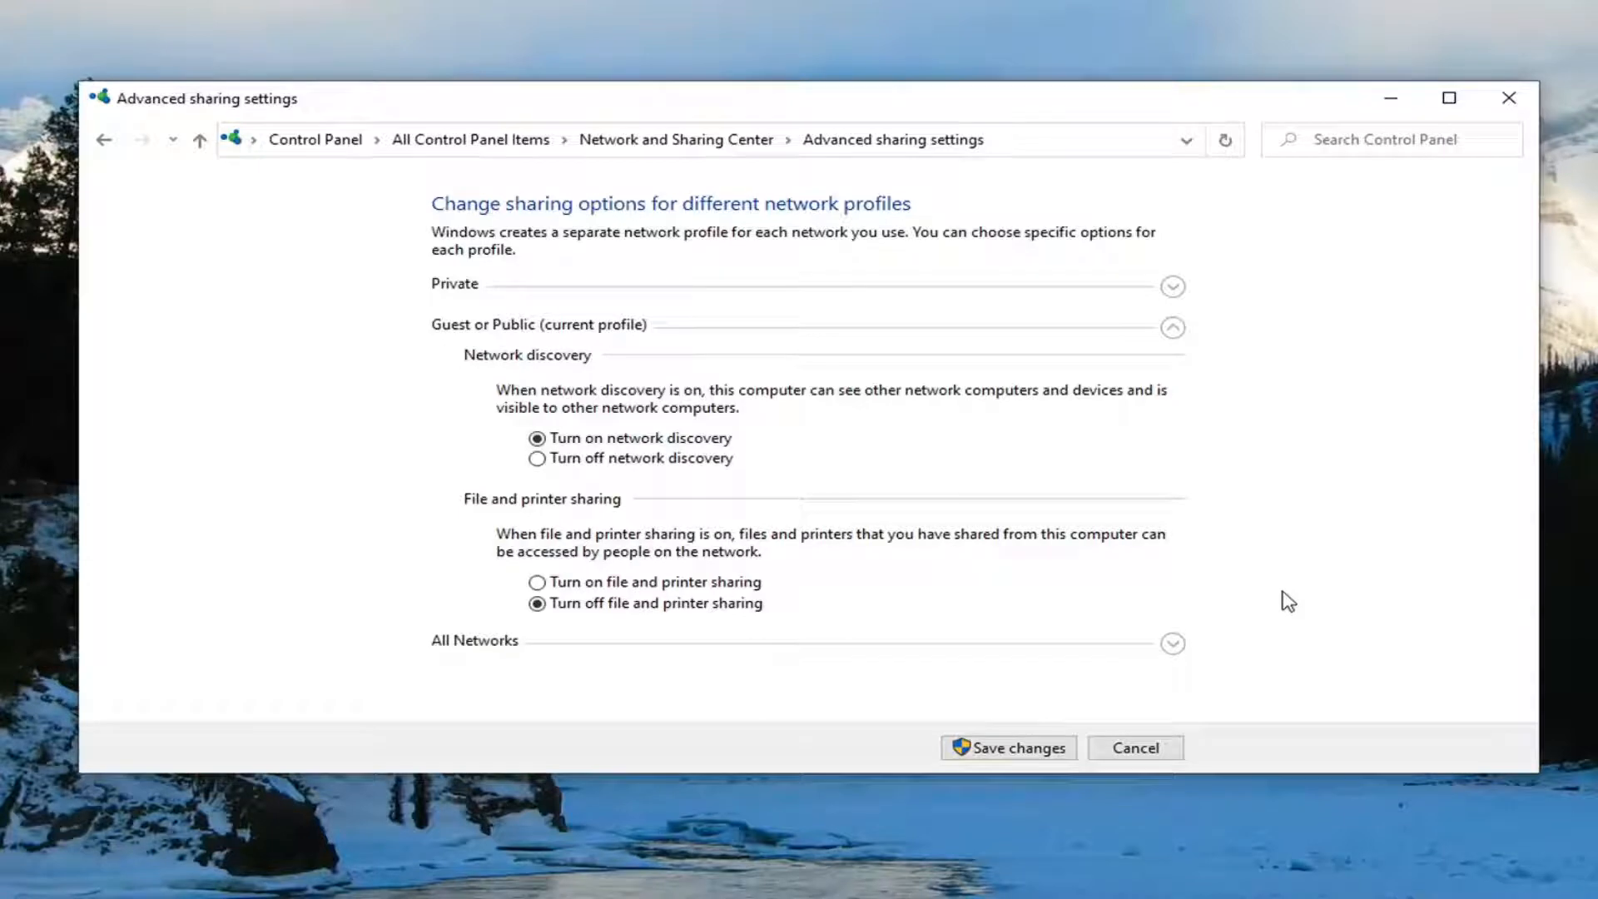
- Review All Networks, save the sharing changes and close Control Panel
{"action": "scroll", "scroll_direction": "down", "scroll_amount": 3}
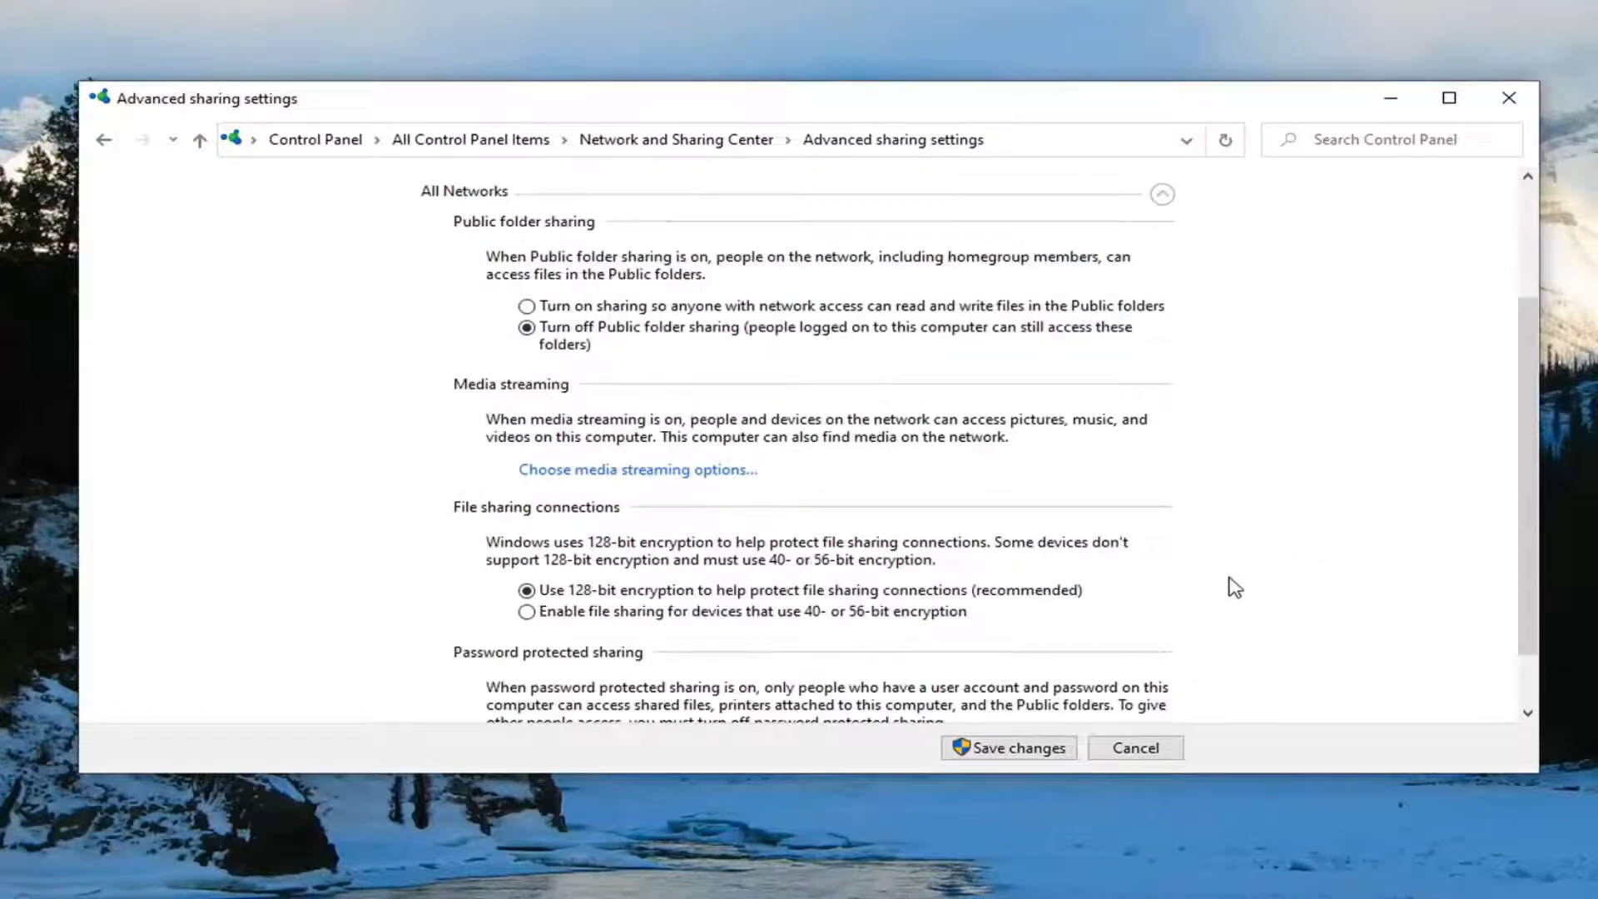
{"action": "scroll", "scroll_direction": "down", "scroll_amount": 3}
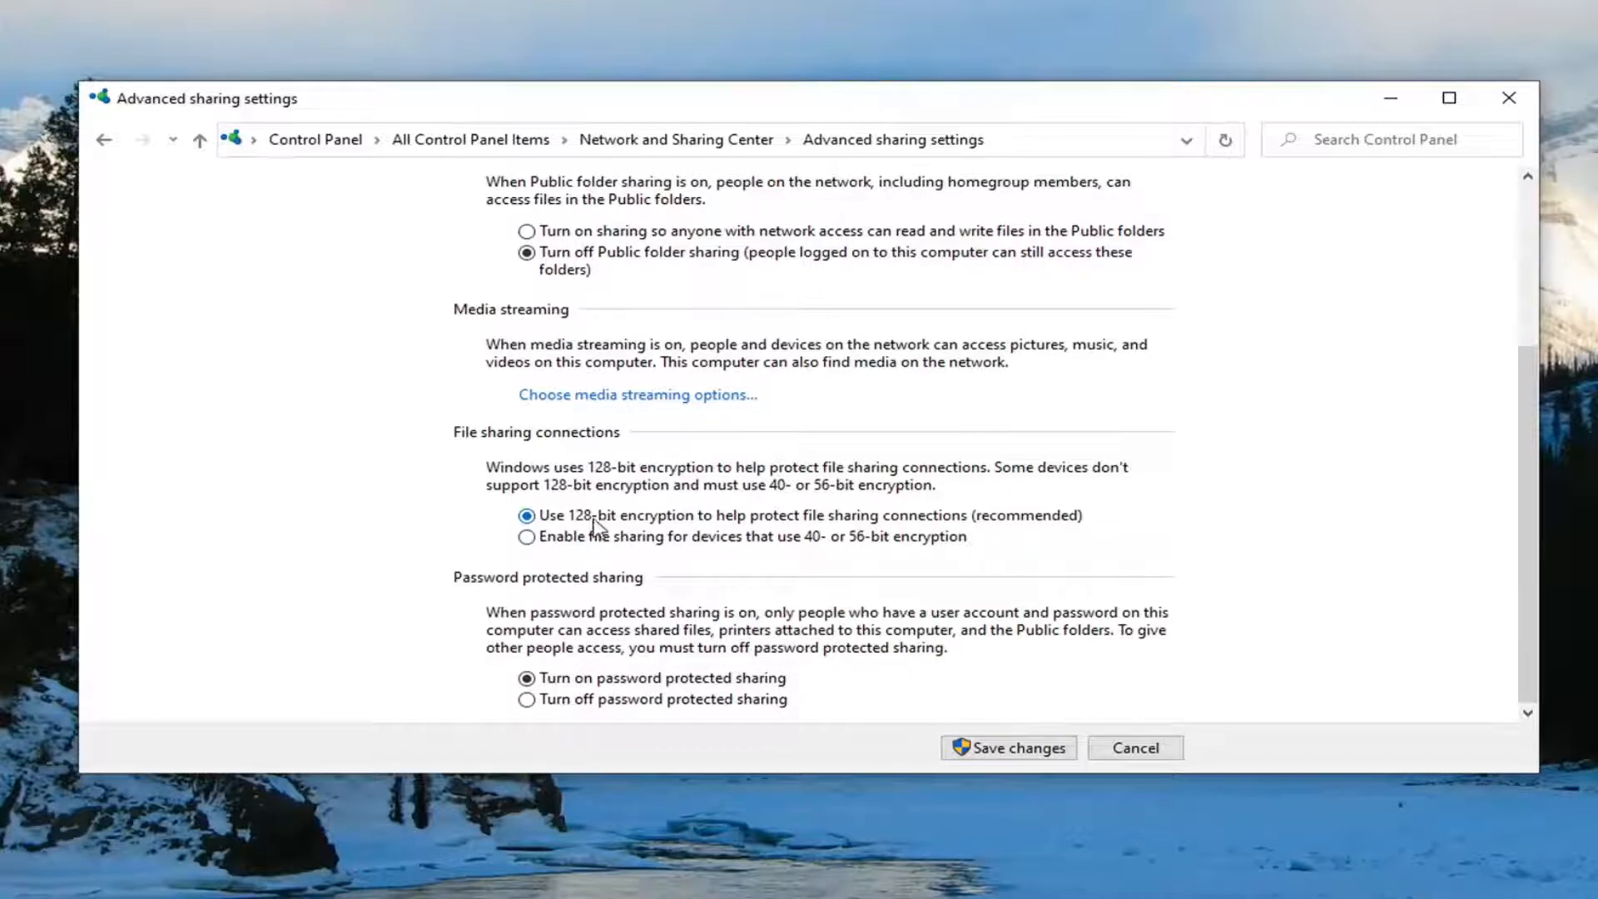
{"action": "mouse_move", "coordinate": [571, 632]}
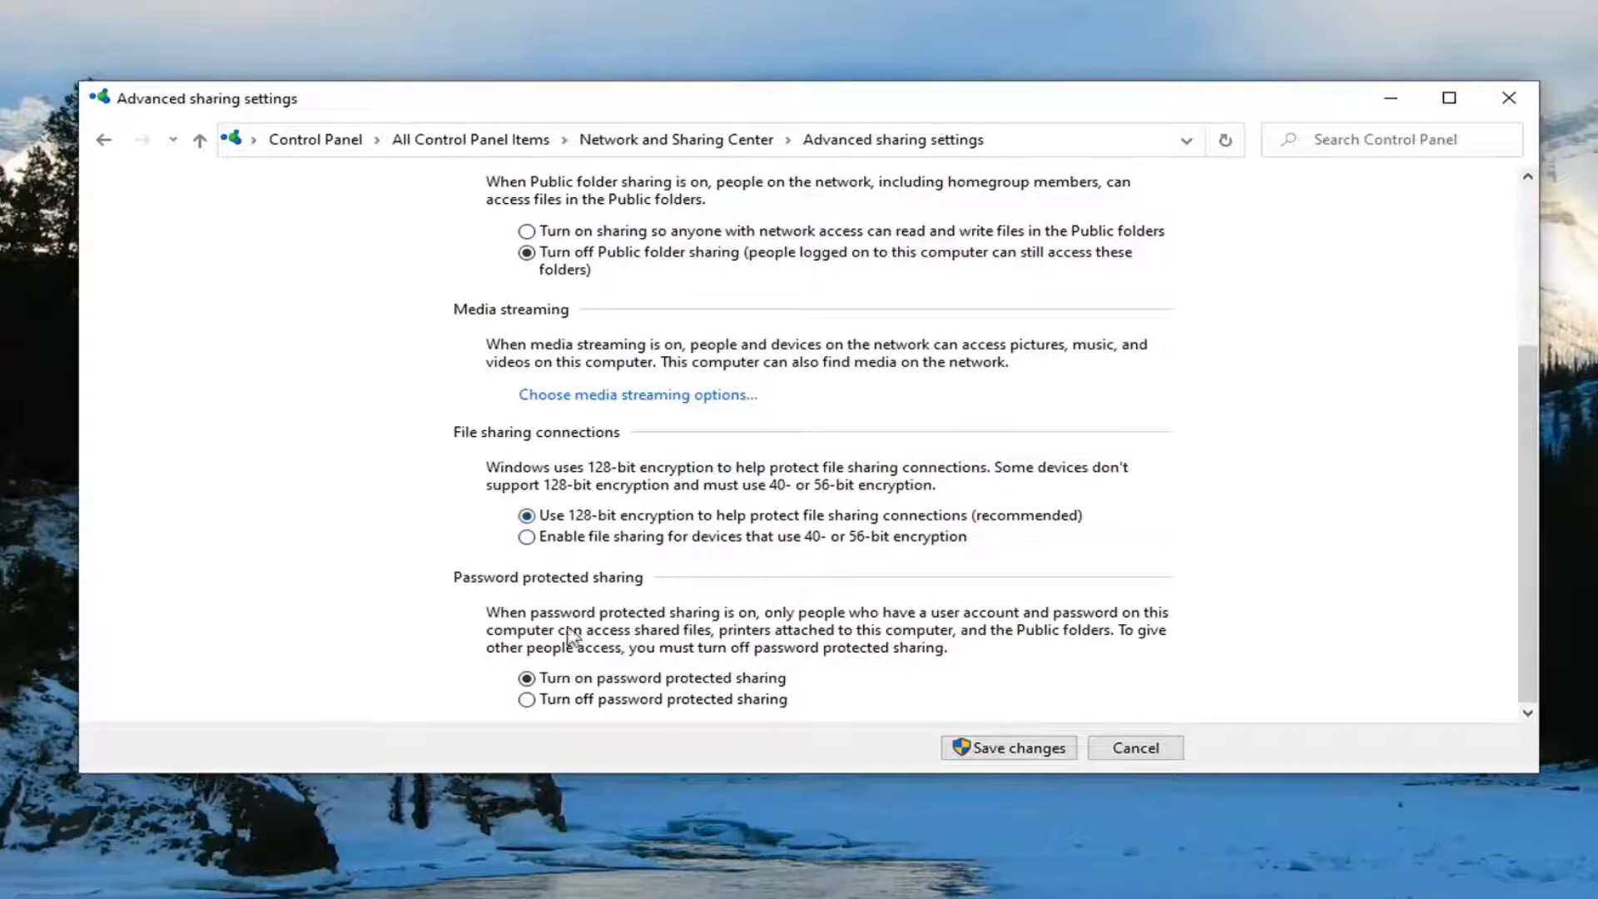
{"action": "scroll", "scroll_direction": "up", "scroll_amount": 3}
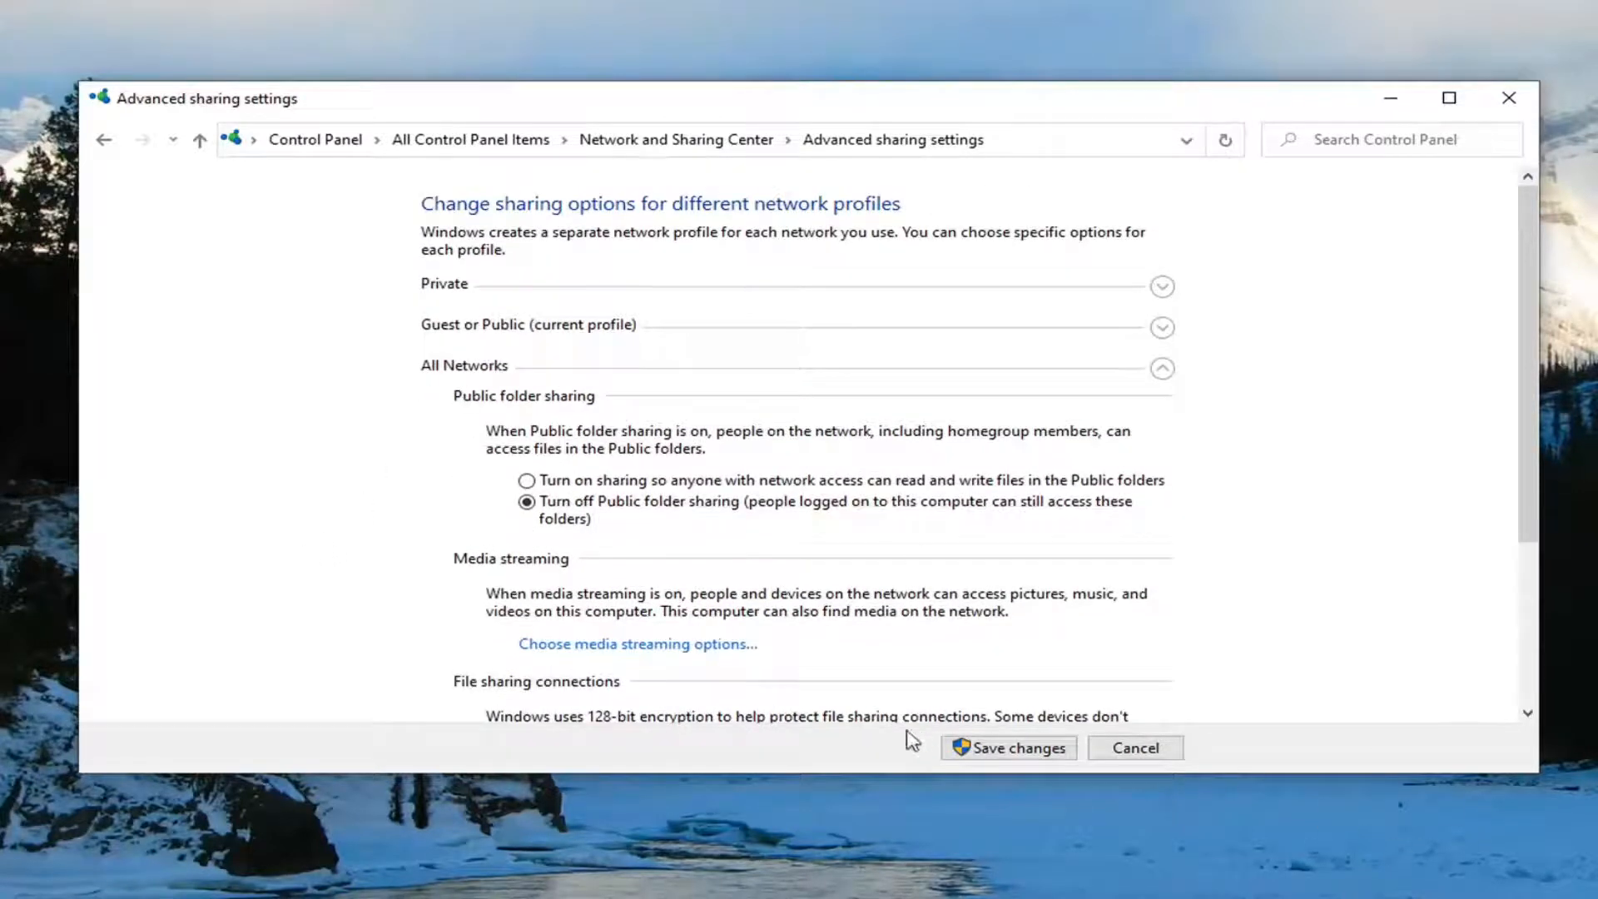
{"action": "left_click", "coordinate": [1007, 747]}
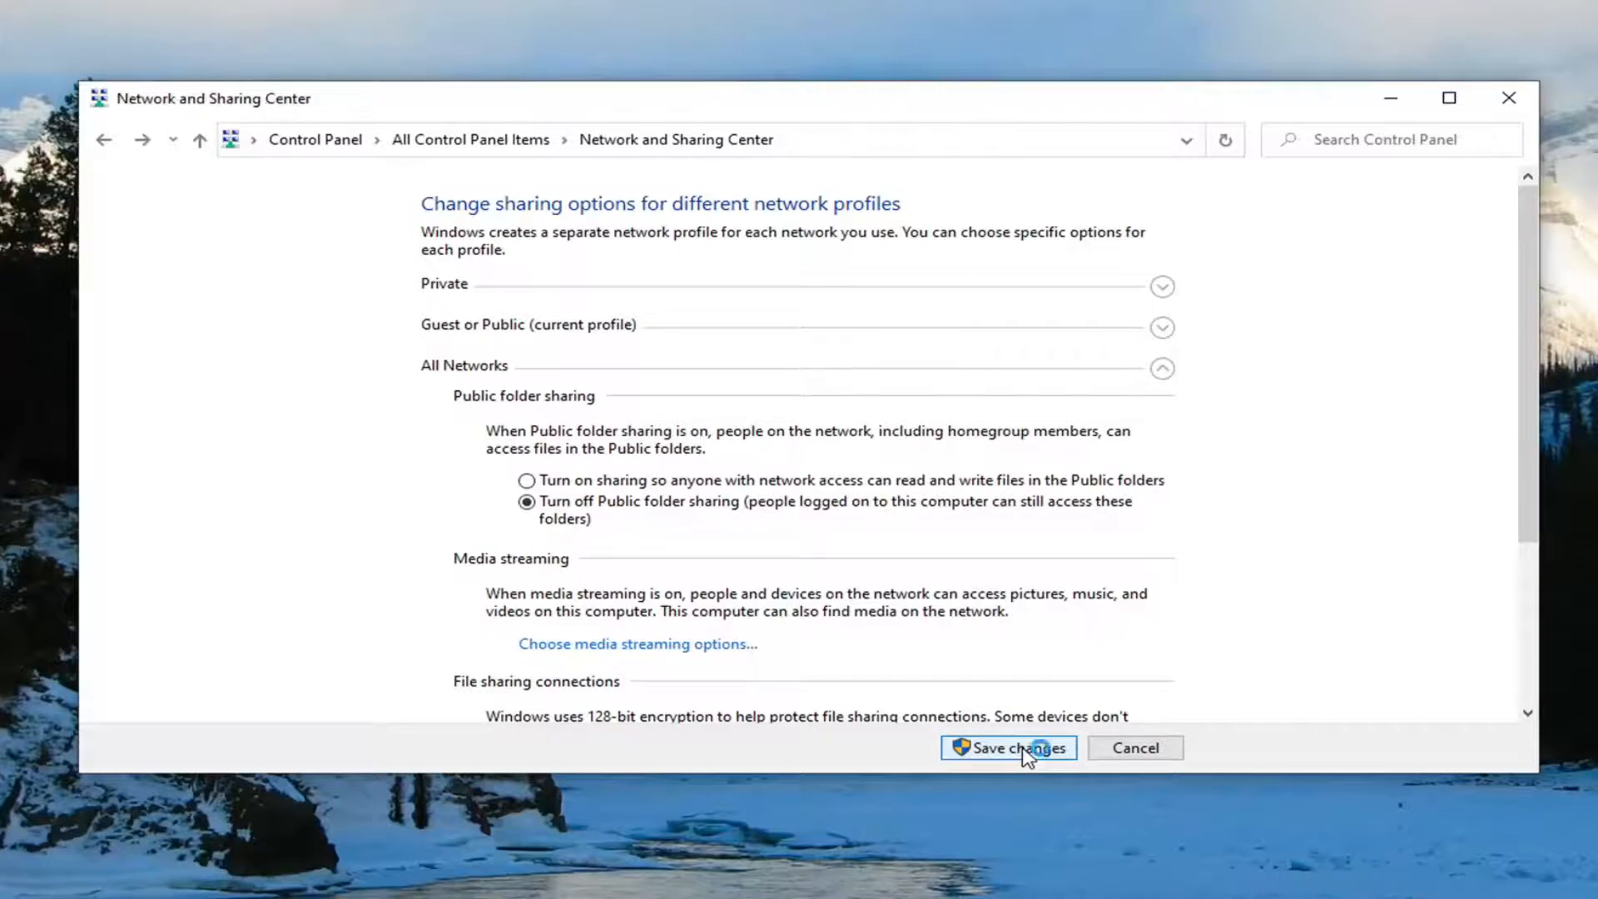
{"action": "left_click", "coordinate": [1007, 748]}
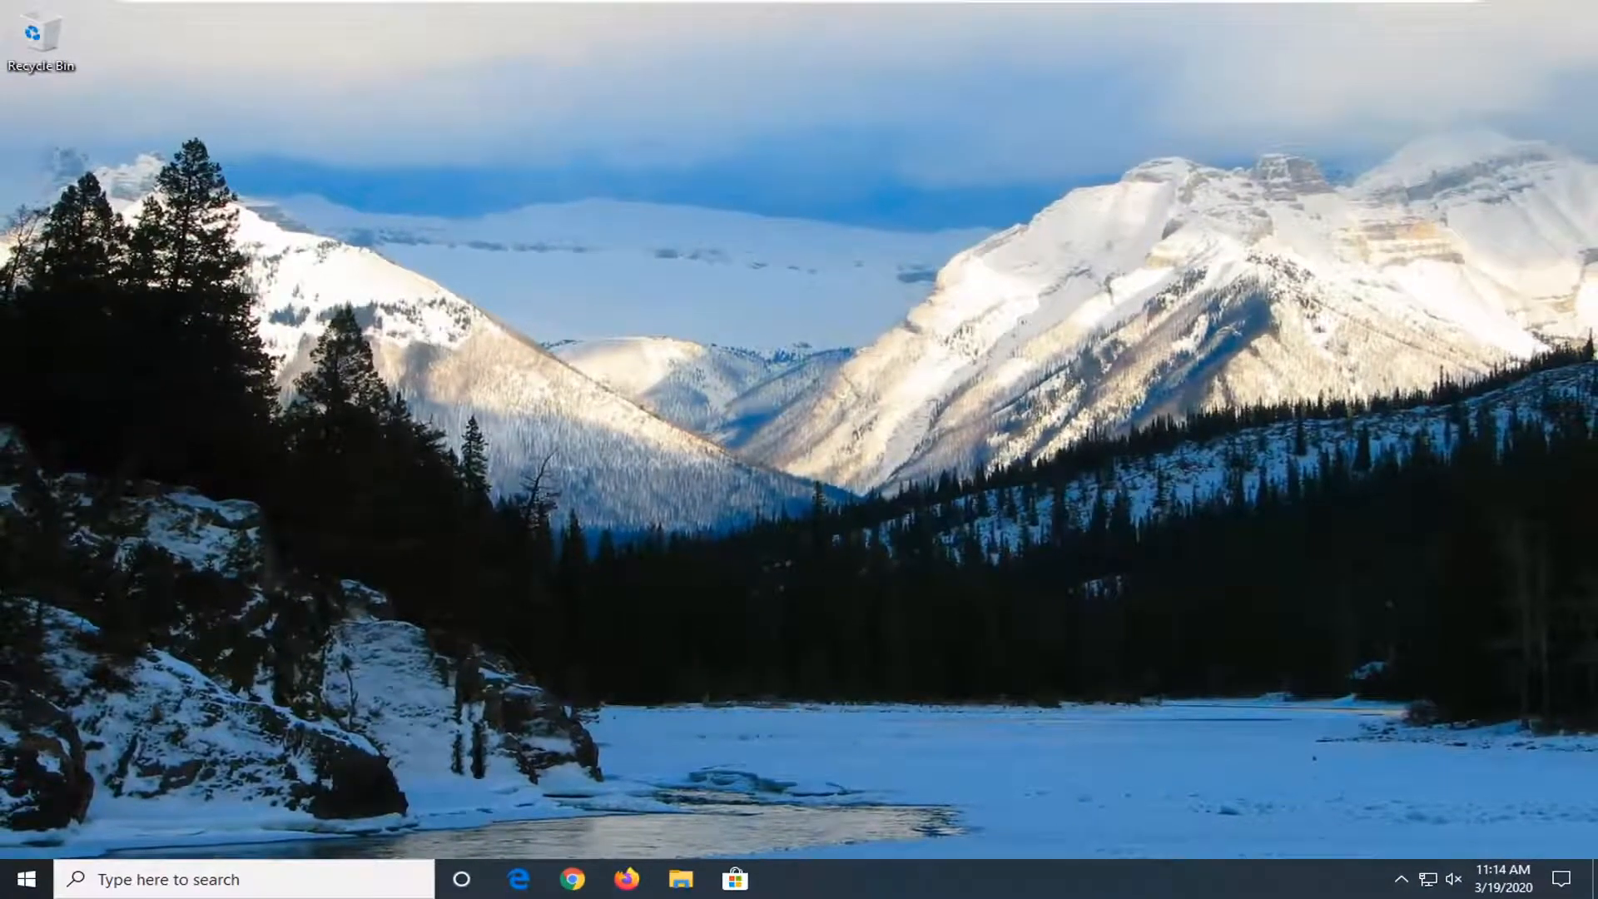